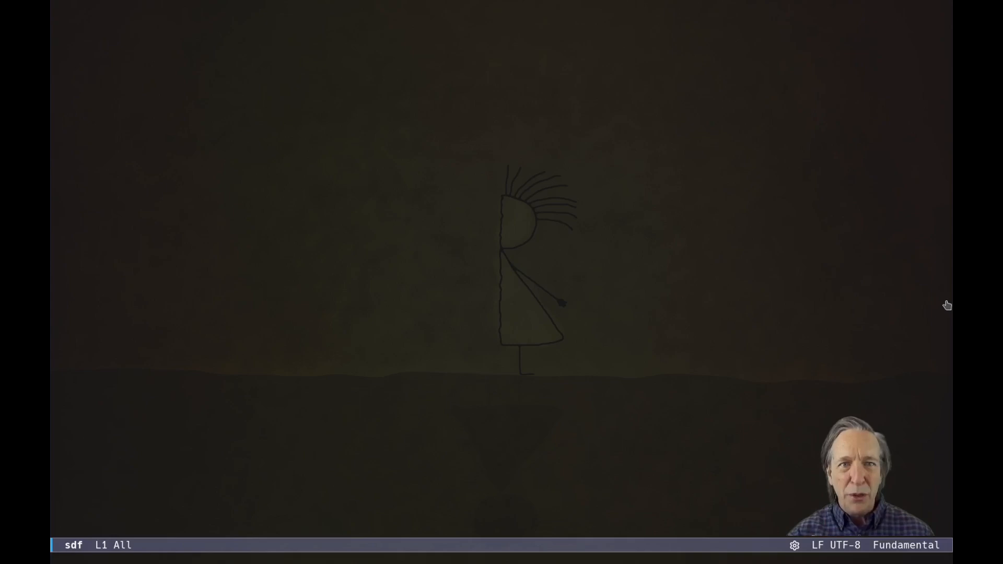
Switch to the EXWM Edge buffer showing the gptel GitHub page via the buffer switcher ('gpt')
text(gptel/tree/gregoryg)
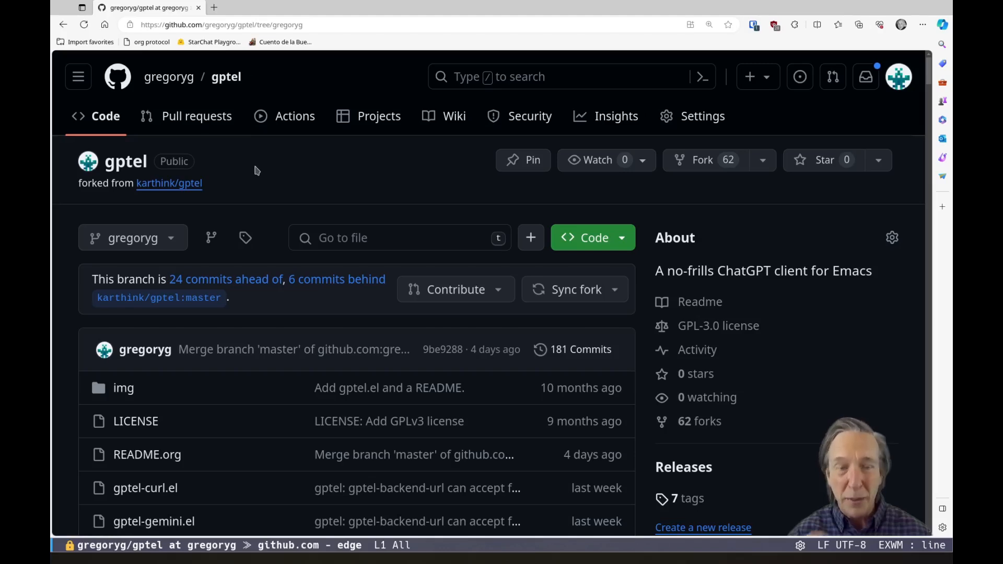
mouse_move(251, 158)
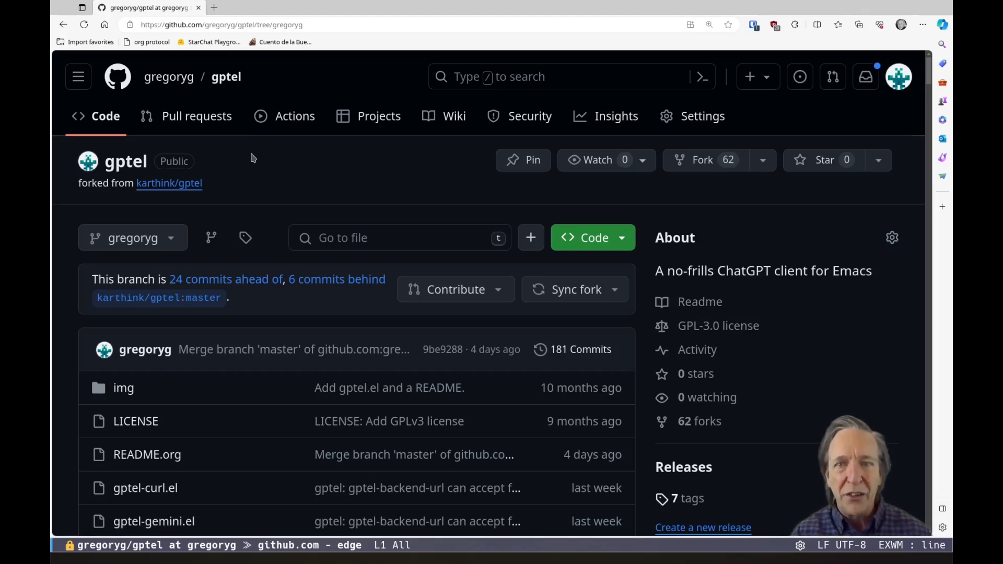
mouse_move(159, 189)
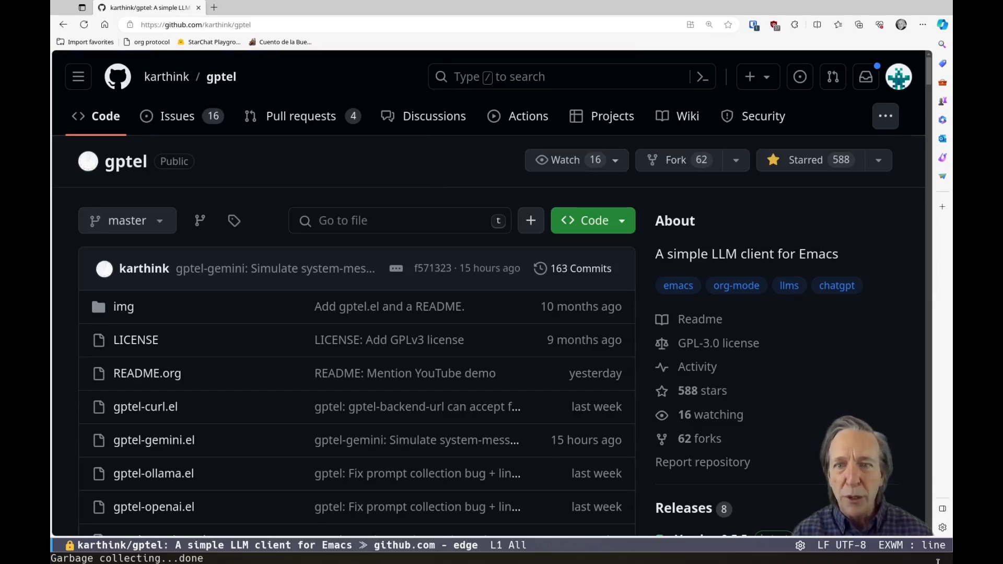
Browse the upstream karthink/gptel repository down to its file list and README
scroll(down, 3)
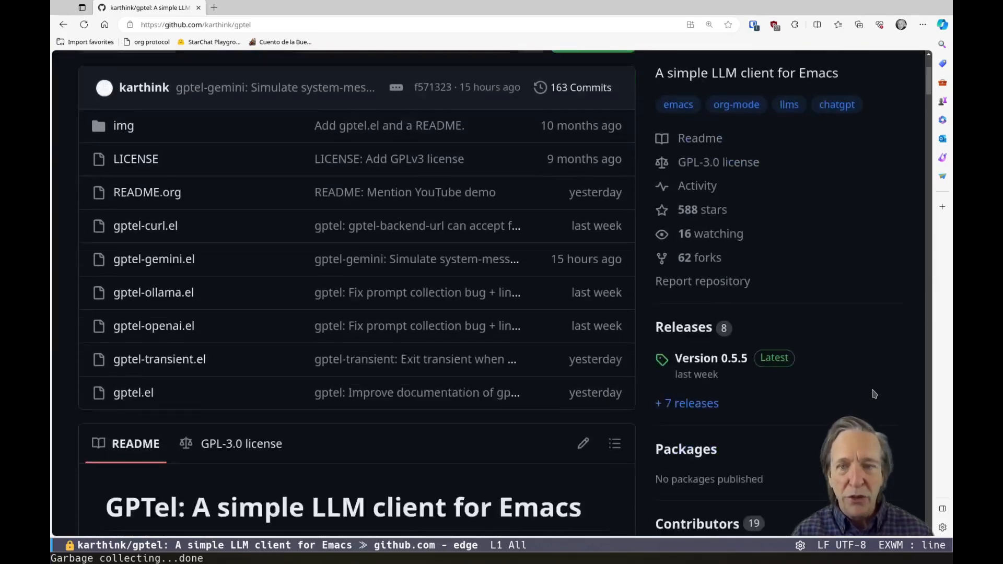
scroll(down, 3)
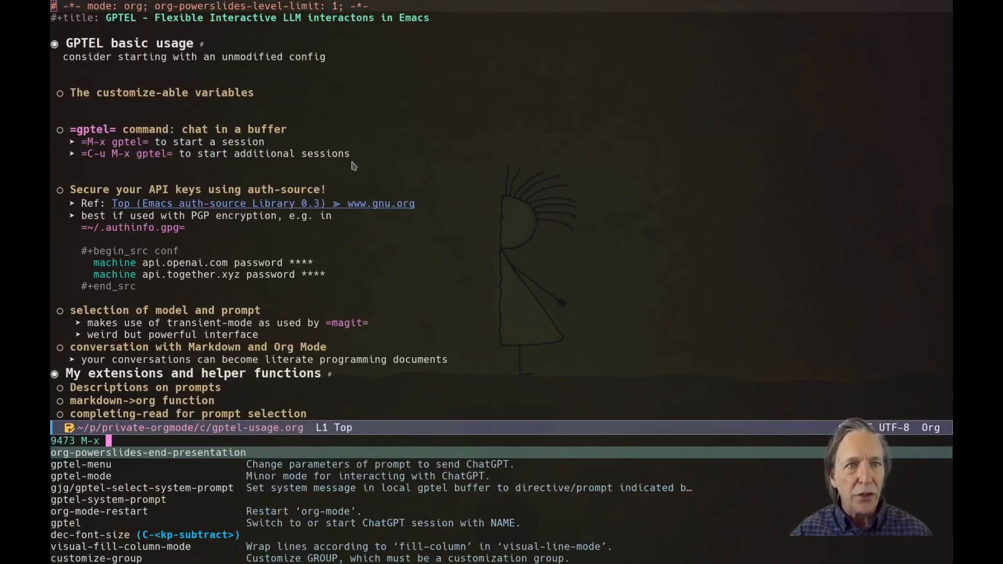
Run org-powerslides-start-presentation on gptel-usage.org to show the notes as slides
text(star p)
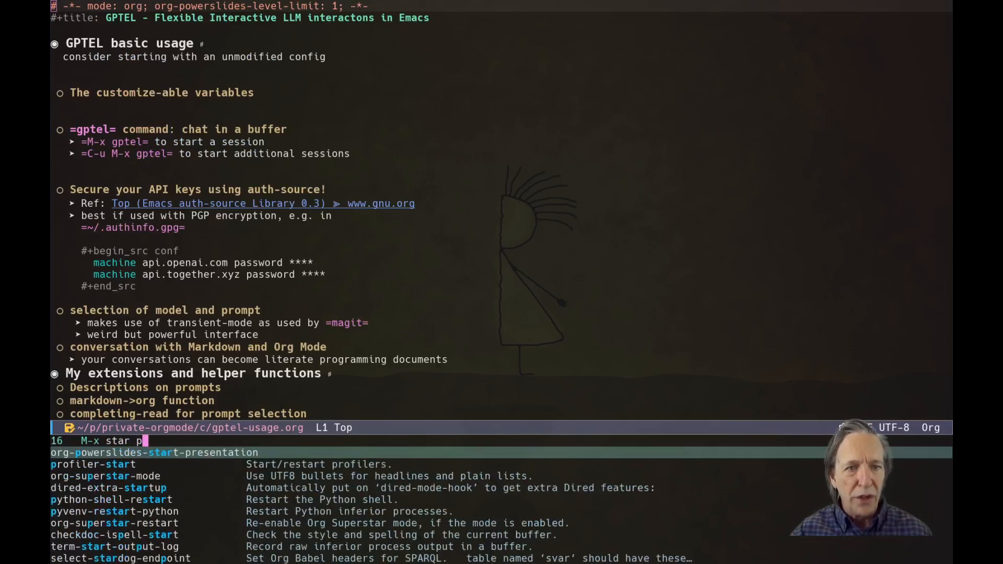
key(Return)
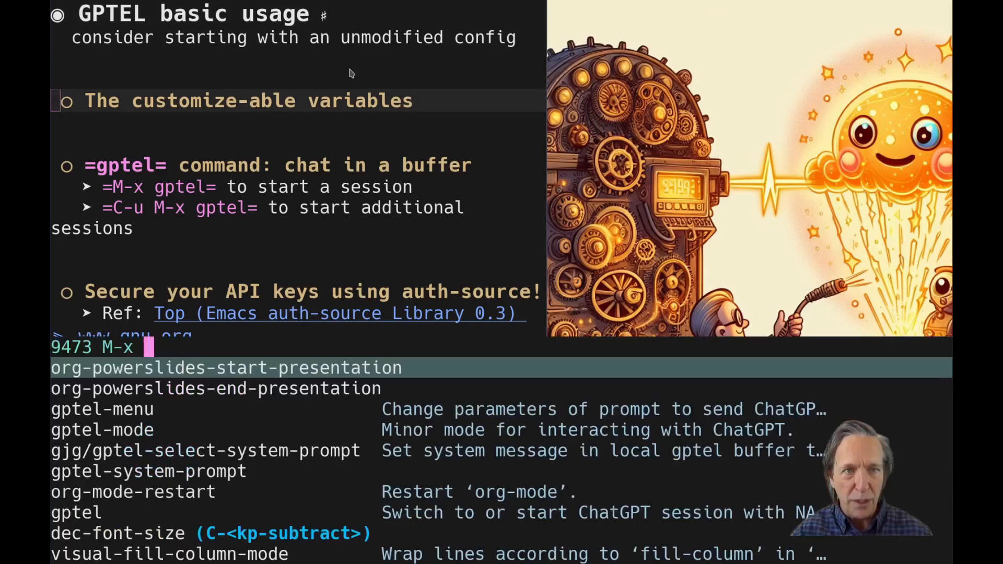
Run customize-group for gptel to list its settings such as API key and prompts file
text(gptel)
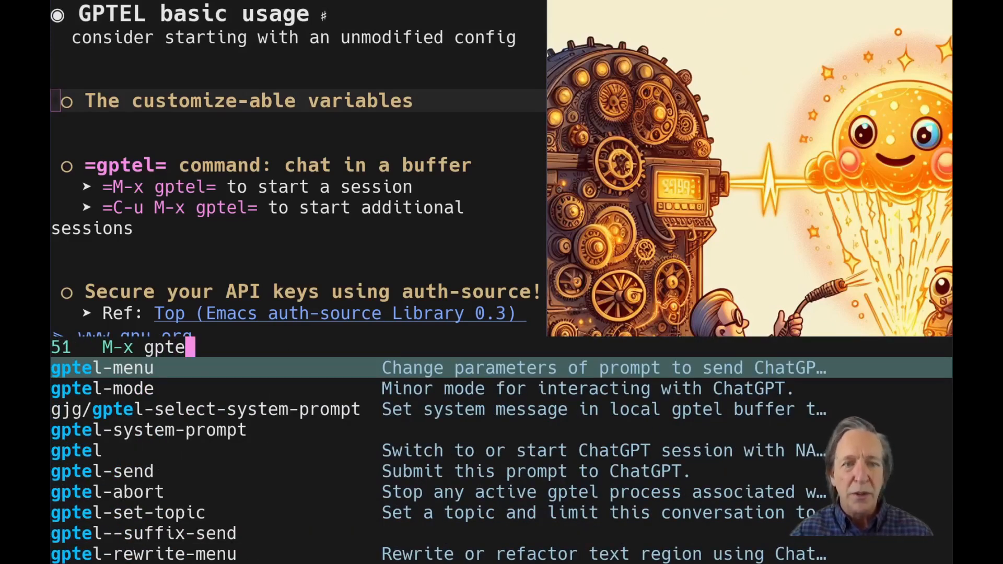
text(cu)
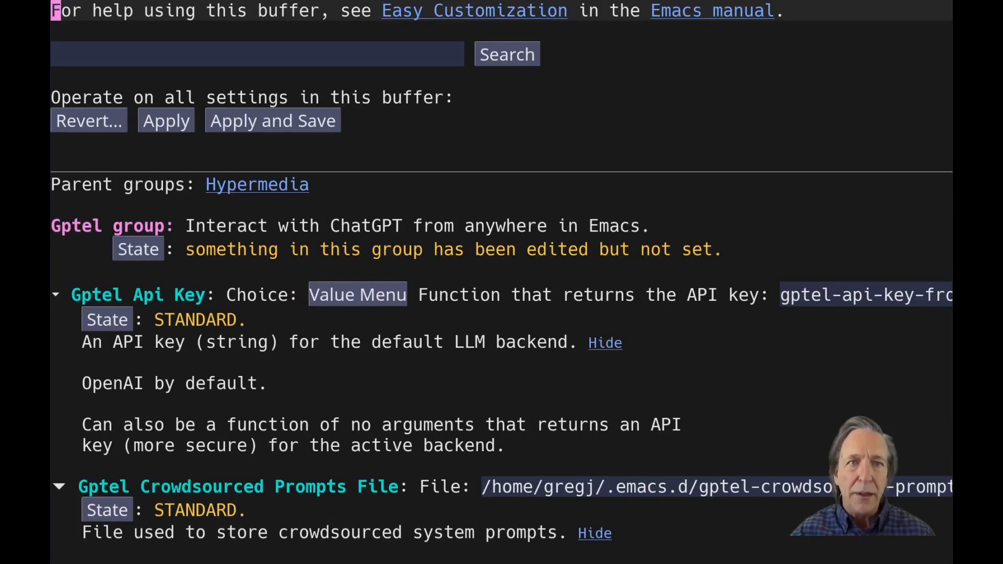
mouse_move(784, 241)
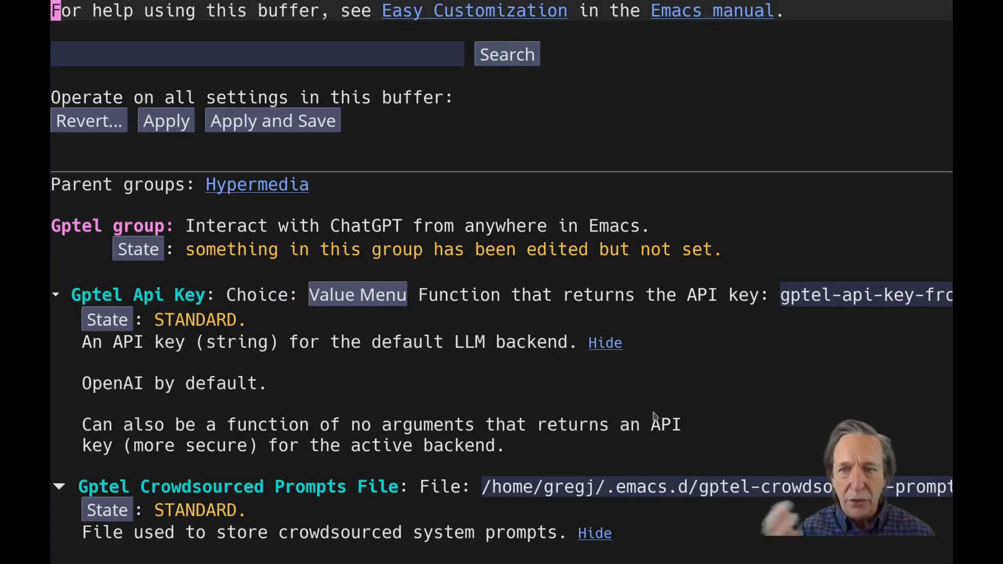
scroll(down, 3)
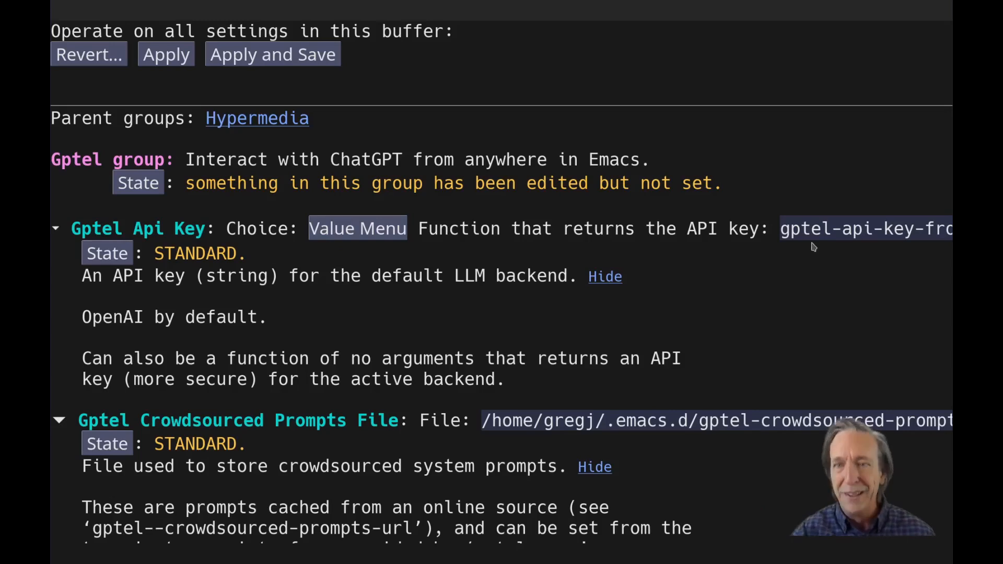
click(356, 229)
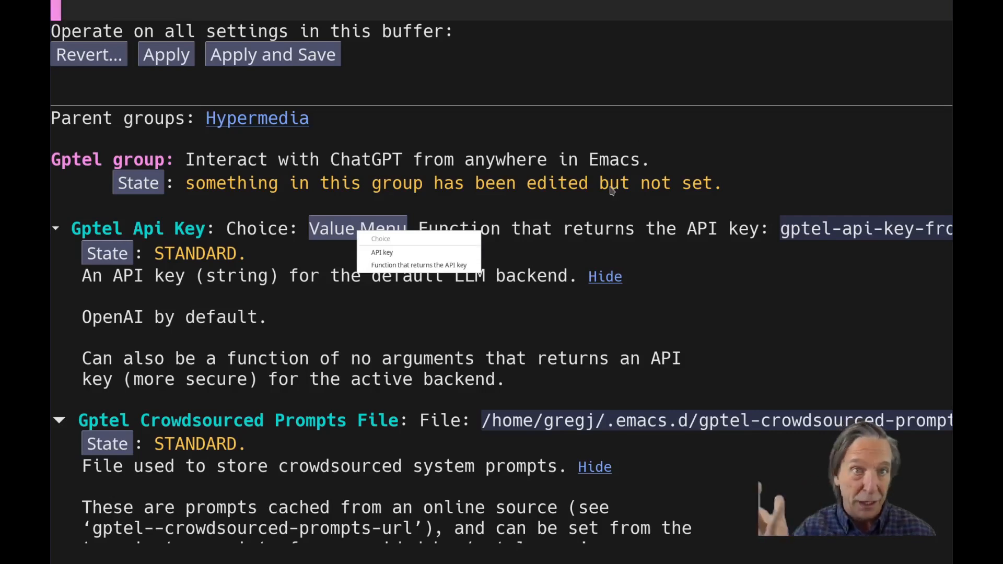
mouse_move(419, 264)
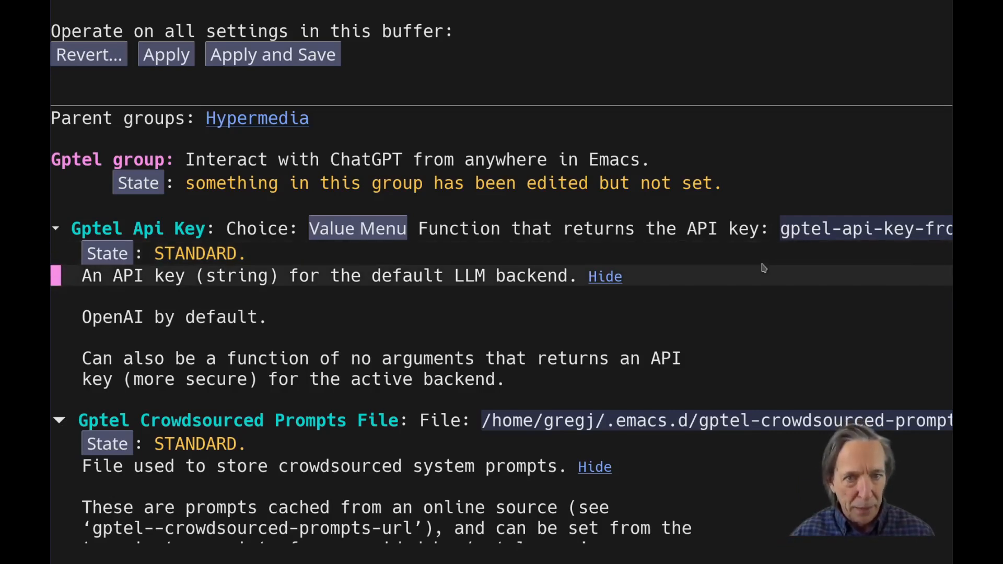
Collapse the Gptel Crowdsourced Prompts File entry and reveal the Default Mode and directives settings
click(57, 420)
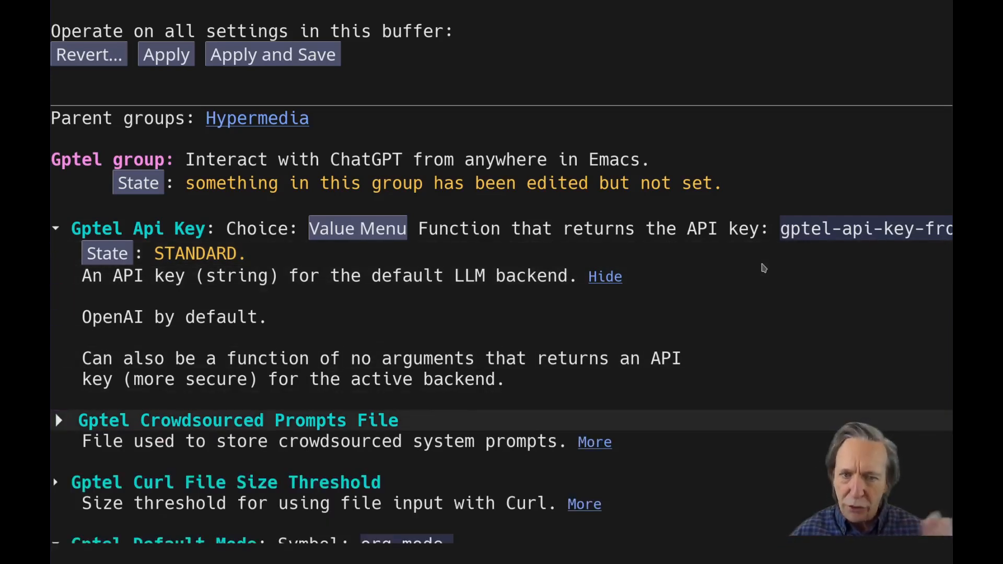
scroll(down, 3)
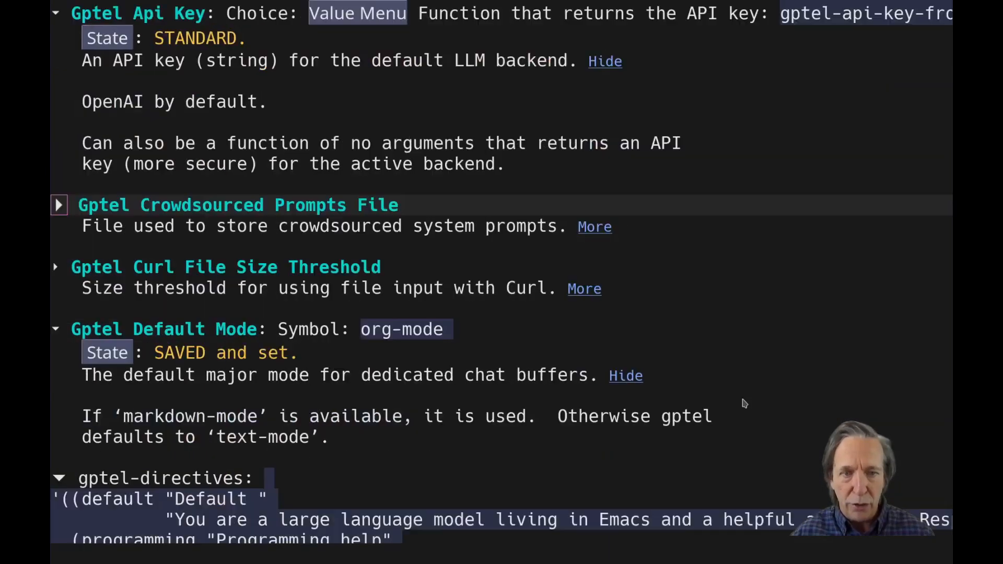
scroll(down, 3)
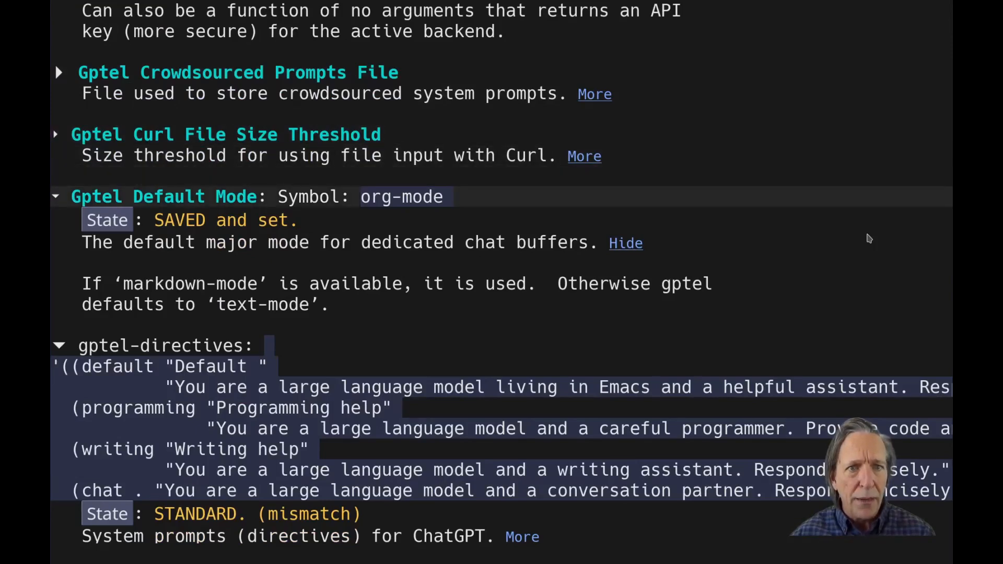
mouse_move(494, 221)
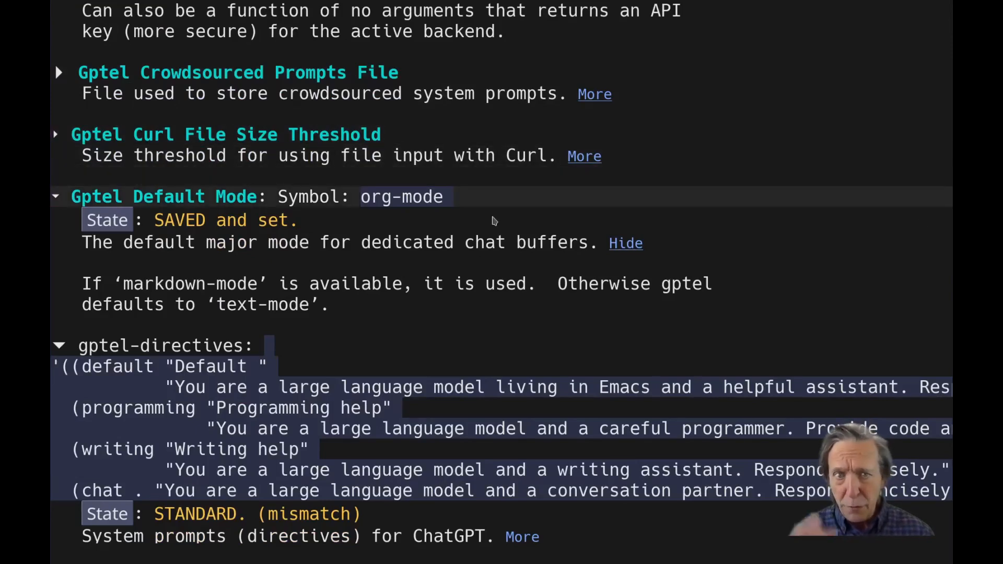
mouse_move(406, 283)
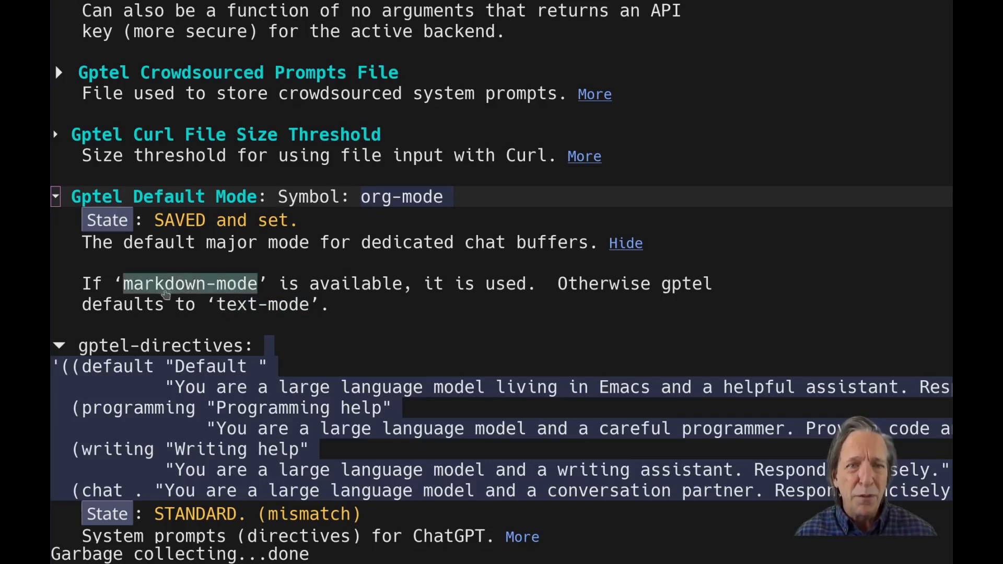
mouse_move(160, 294)
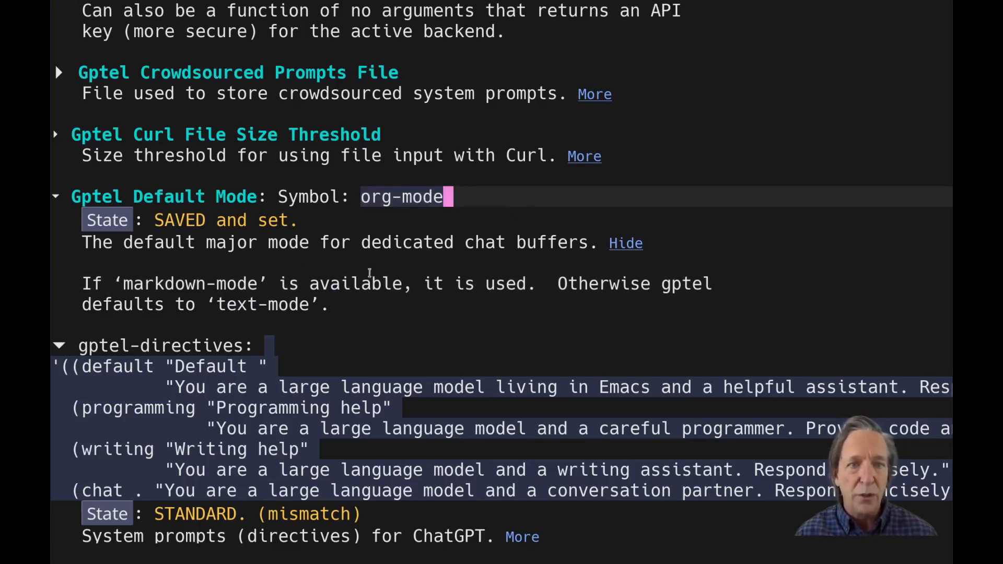
Scroll the gptel Customize buffer down to the prompt prefix alist, proxy and response filter hook
scroll(down, 3)
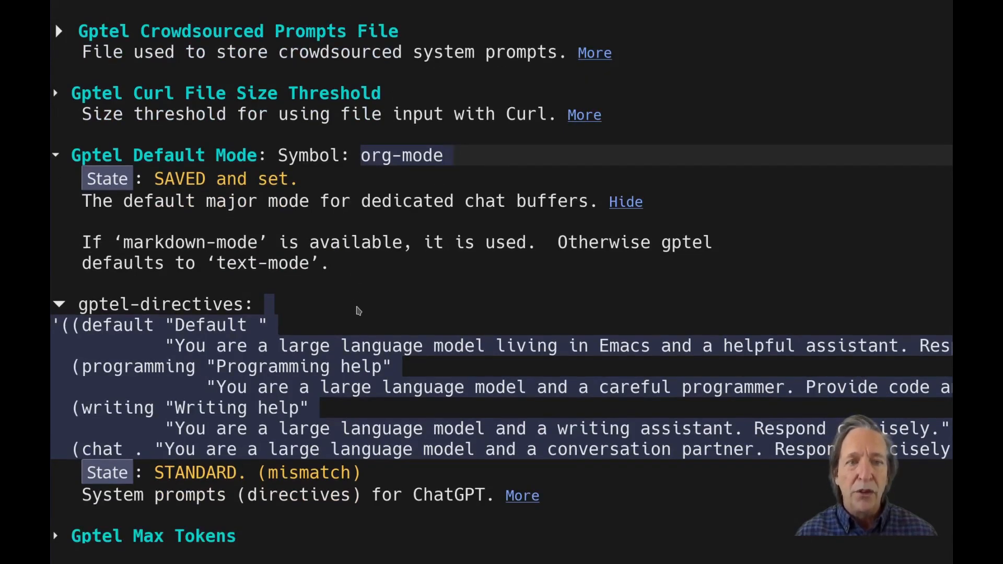
scroll(down, 3)
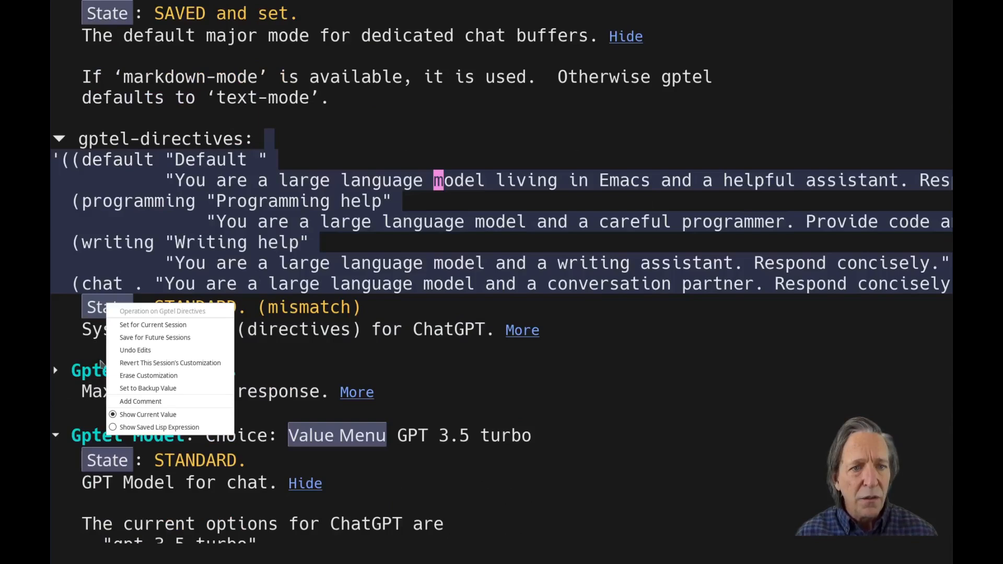
mouse_move(170, 363)
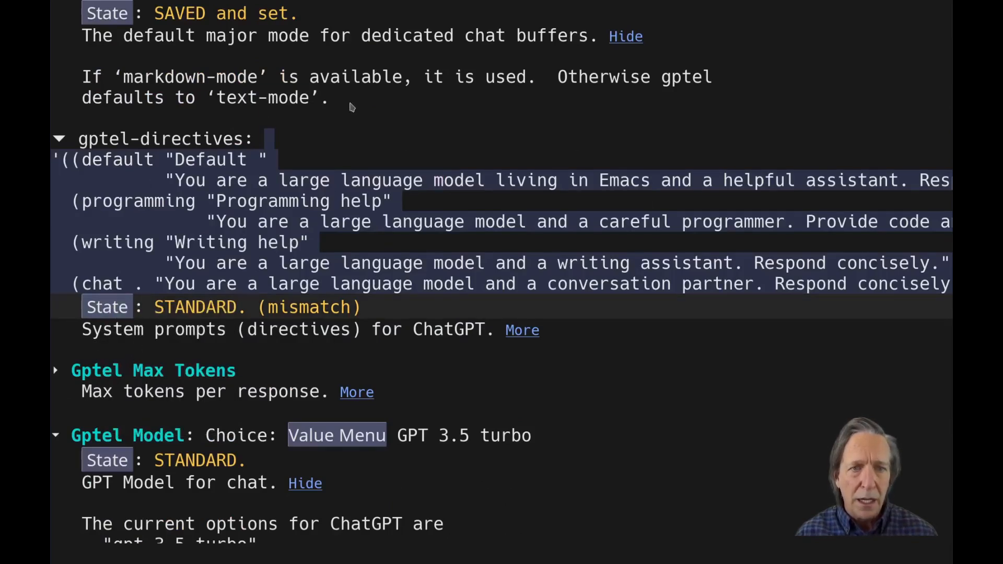
scroll(down, 3)
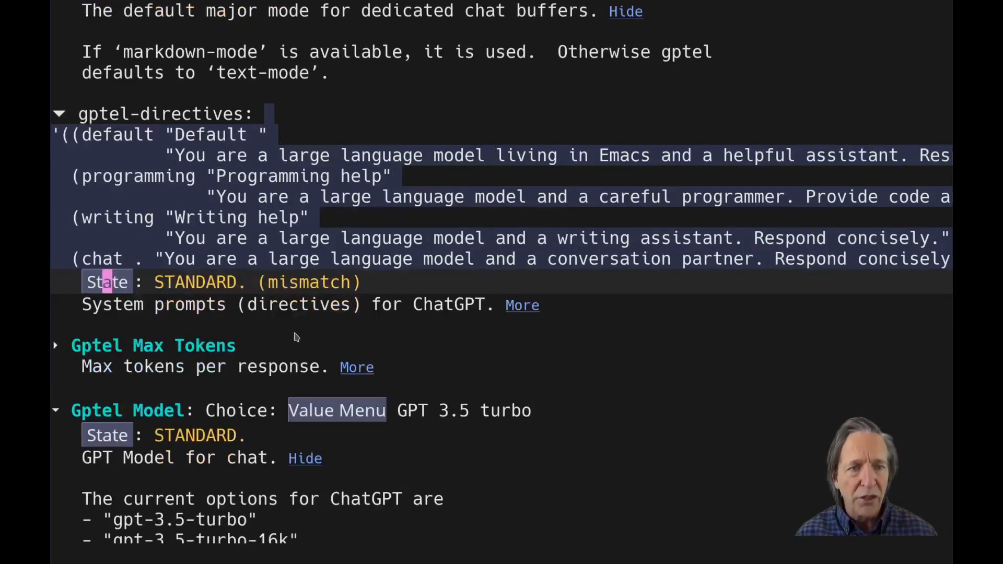
scroll(down, 3)
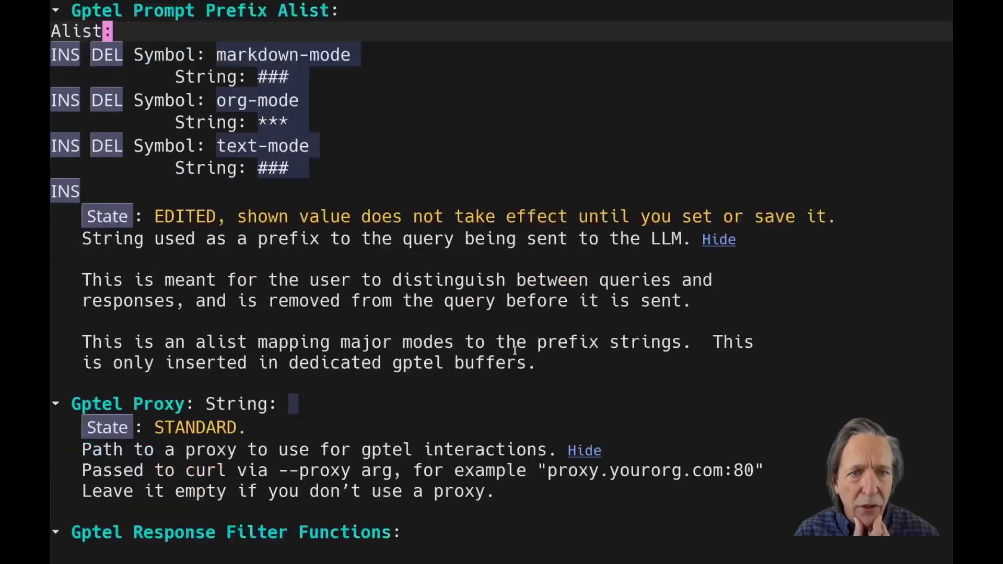
scroll(down, 3)
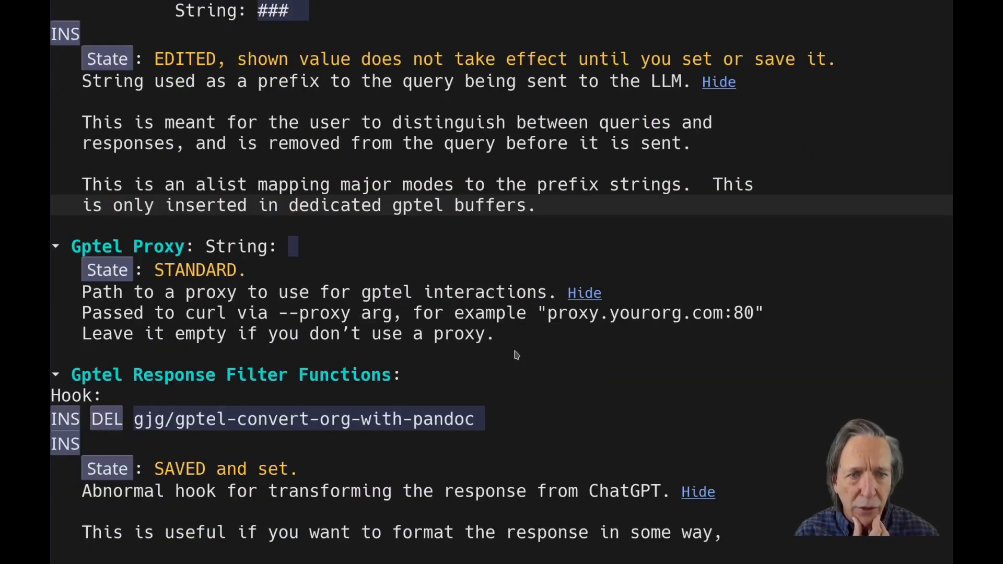
scroll(down, 3)
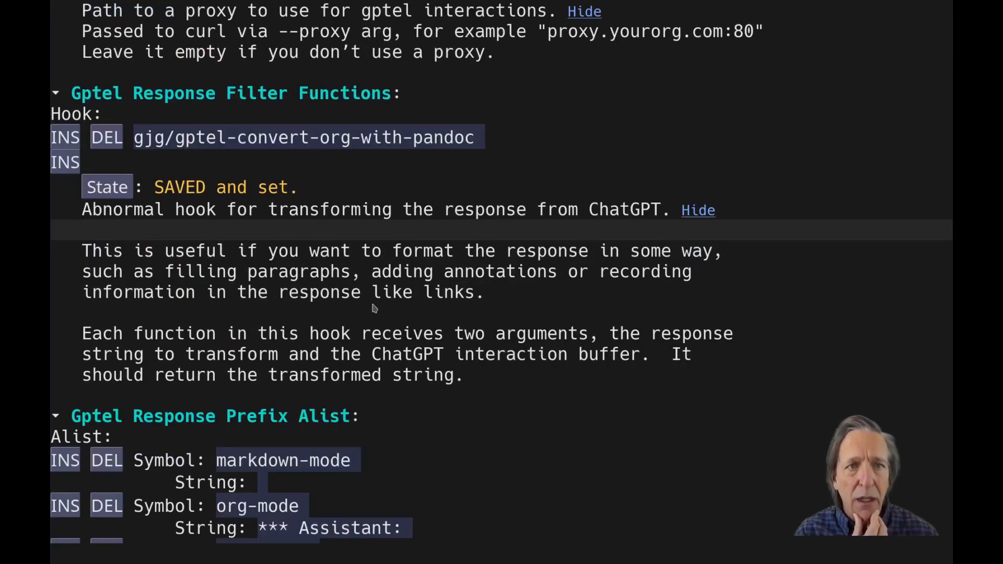
mouse_move(307, 171)
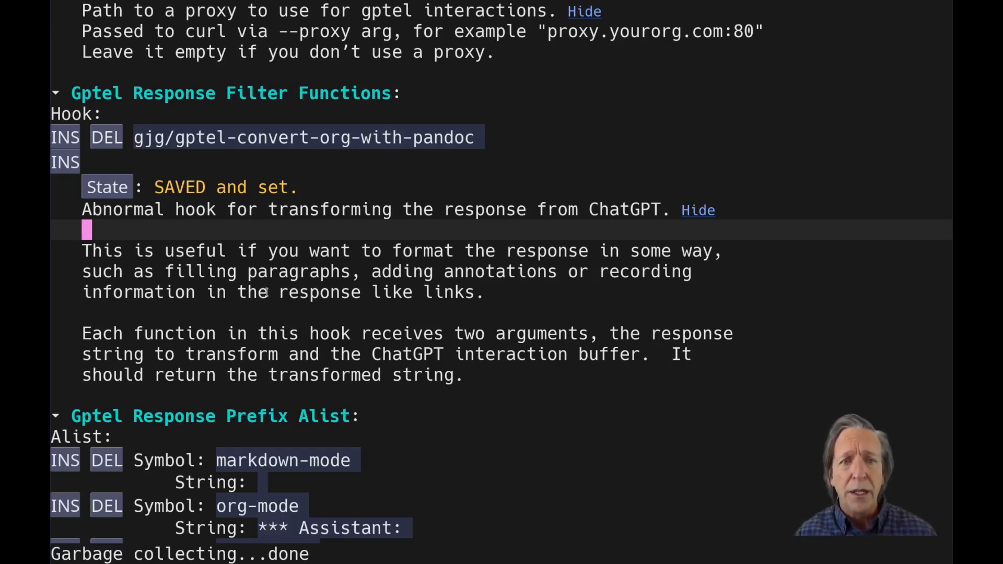
mouse_move(222, 235)
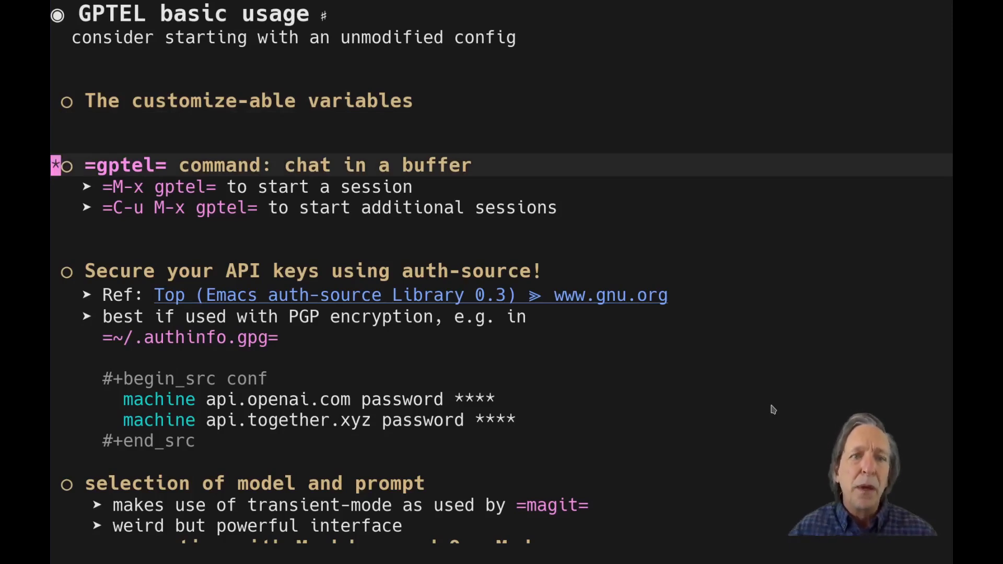
scroll(down, 3)
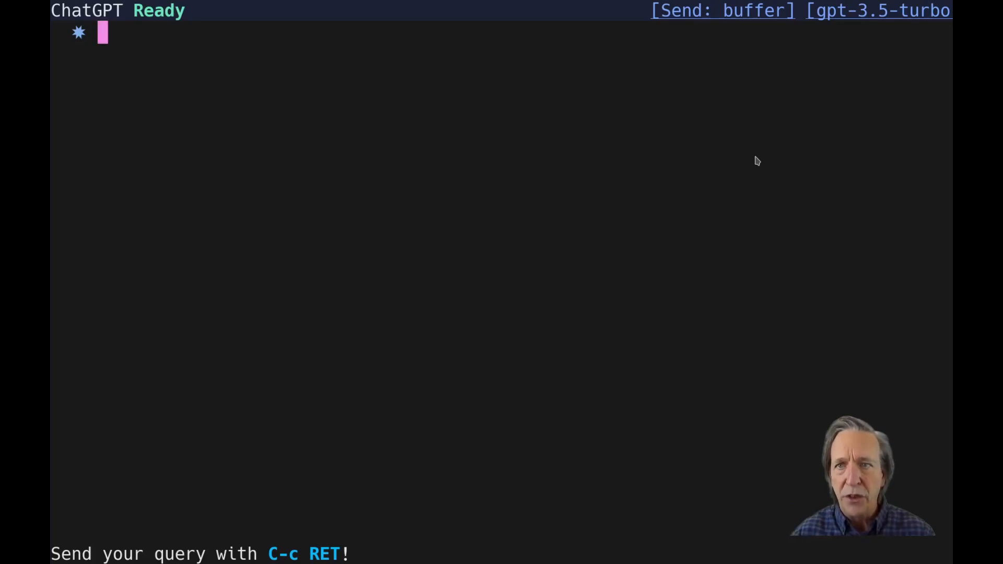
Ask the chat 'what is the capital of Lichtenstein' and send it
text(what is the)
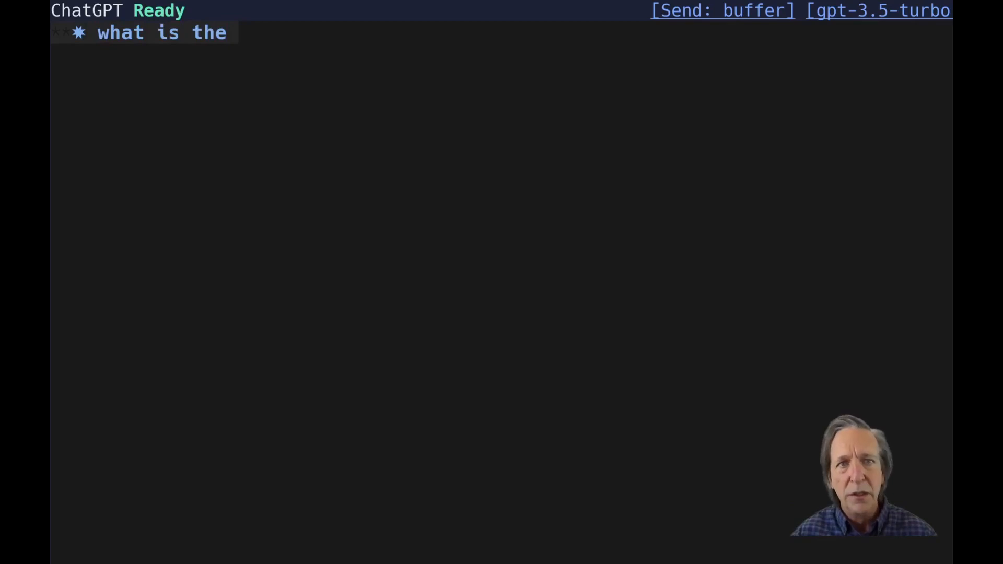
text(capital of Lichten)
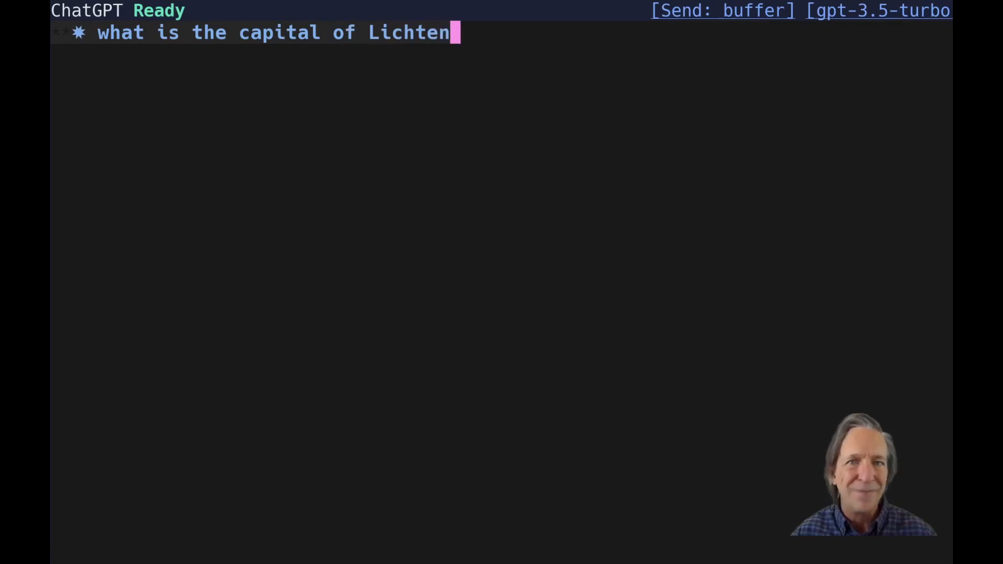
text(stein)
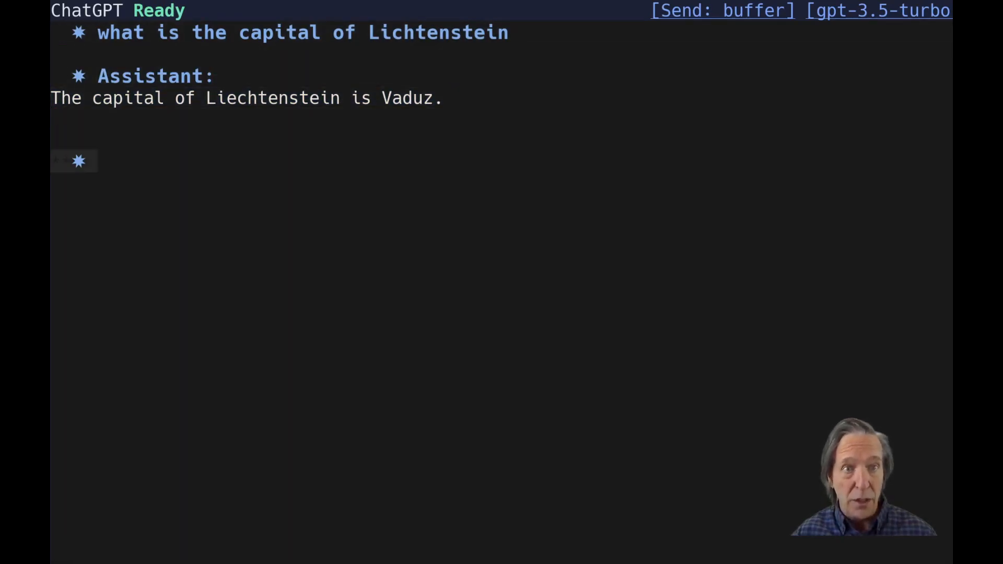
Follow up with 'and of Luxembourg?' and begin the next question about Germany
text(and of Lux)
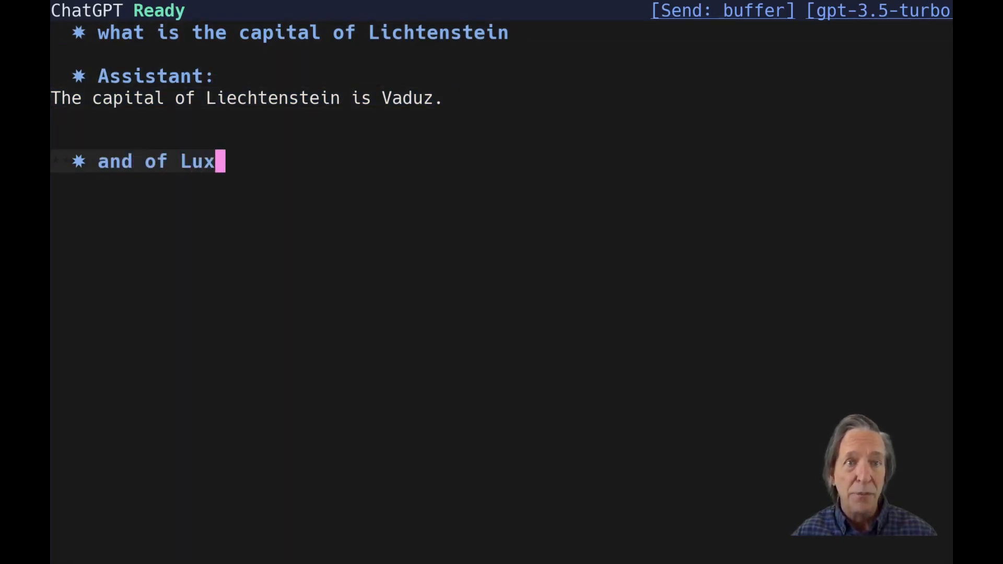
text(embourg?)
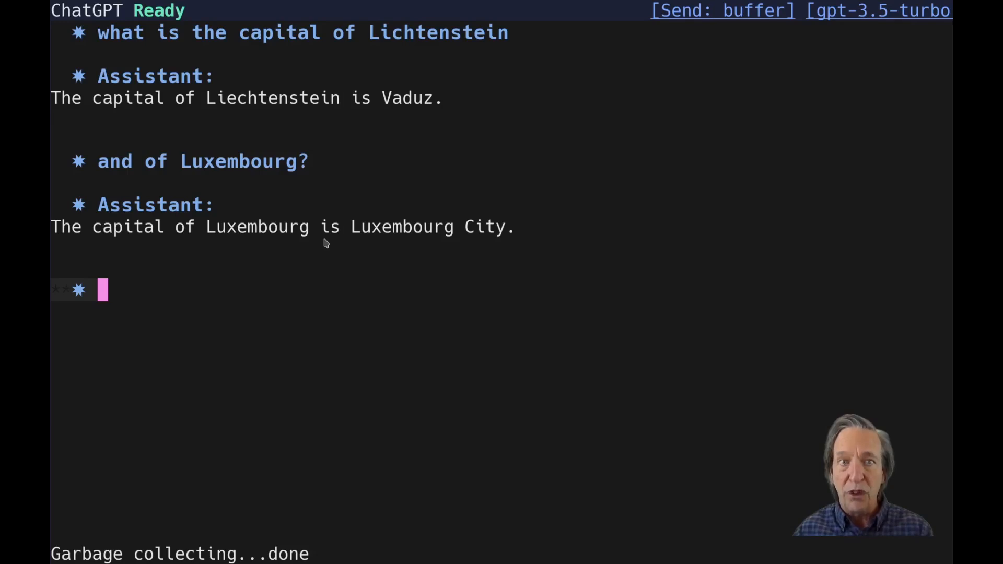
mouse_move(350, 372)
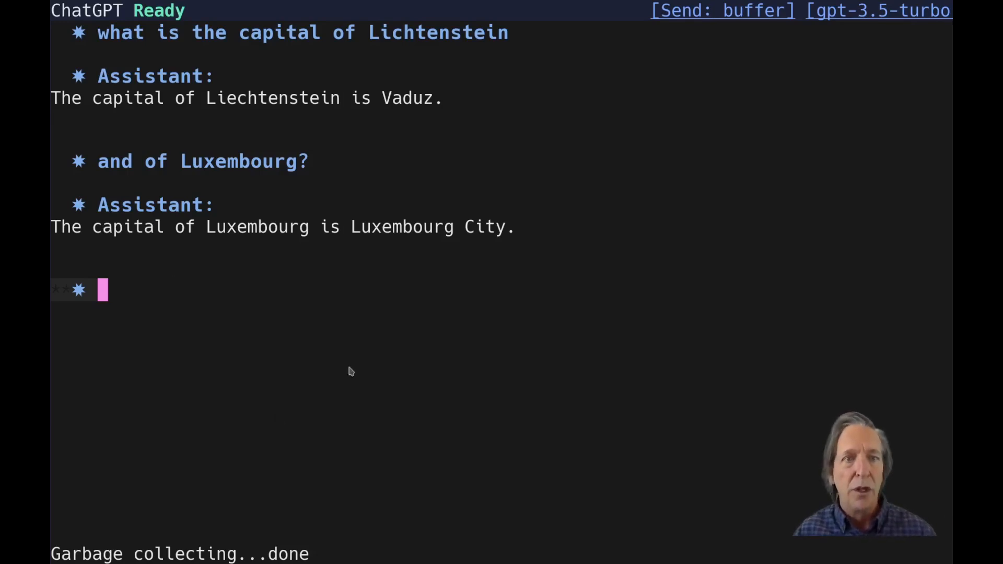
mouse_move(268, 289)
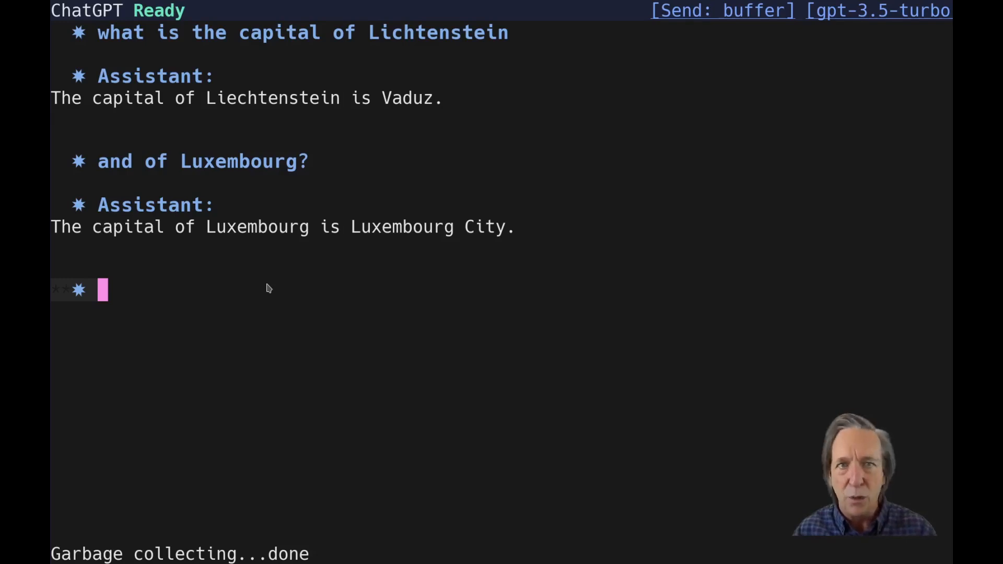
text(and of Germany?)
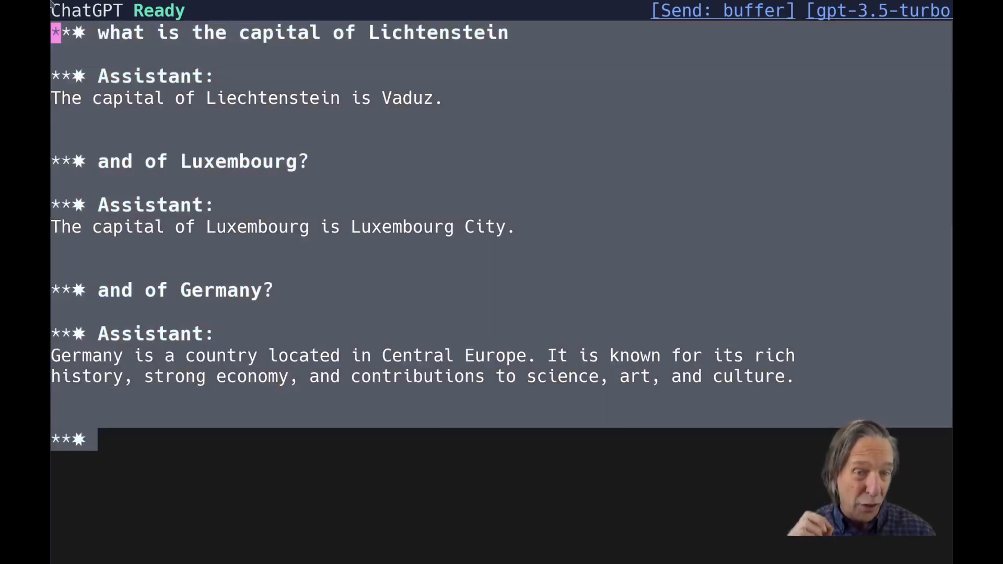
Send 'and of Germany?' to the chat and return to the slides on model selection
key(ctrl+space)
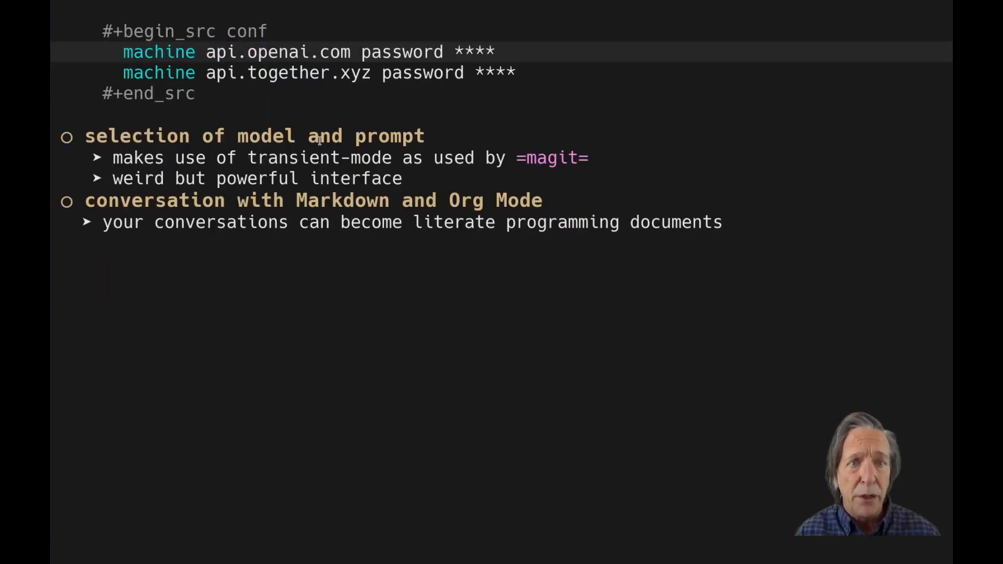
Bring up the gptel transient menu's model list offering gpt-4 options in the chat buffer
scroll(down, 3)
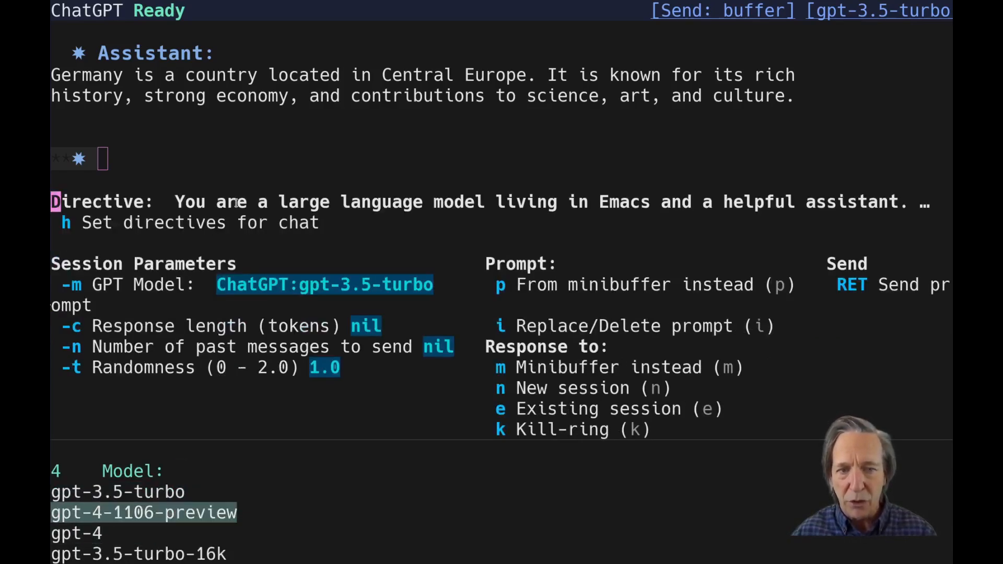
Select gpt-4-1106-preview as the chat model and return to the slides buffer
click(144, 512)
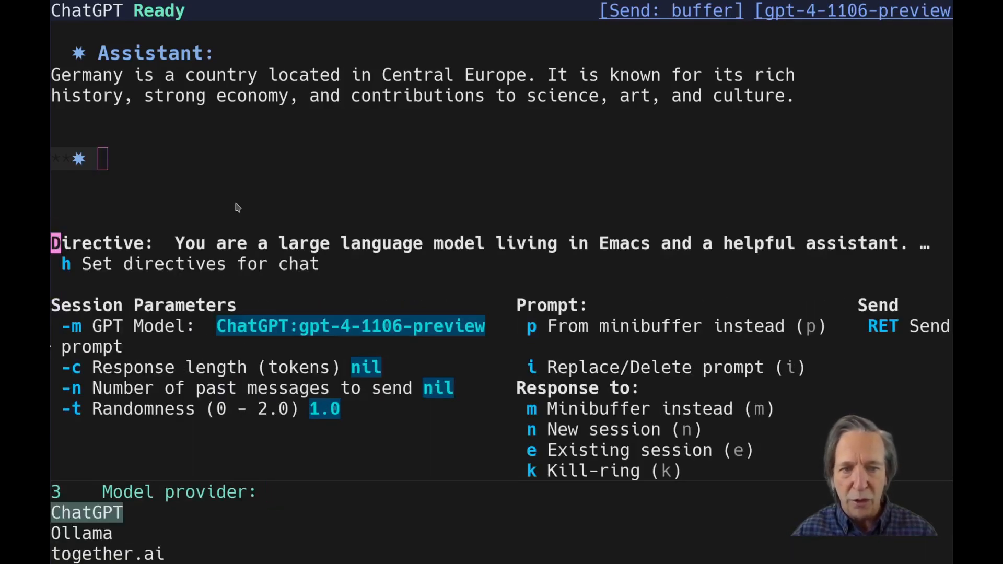
text(g Mode)
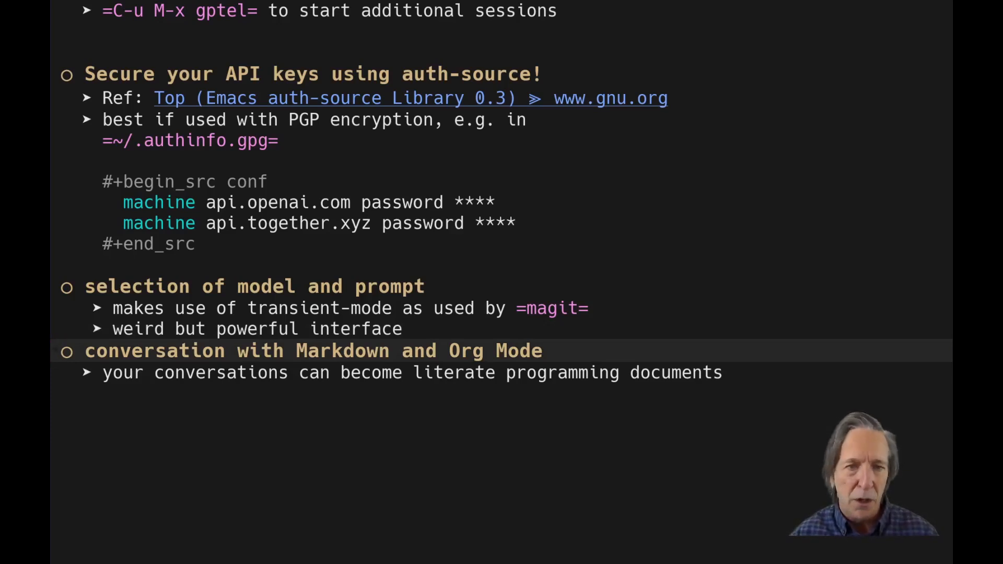
Advance to the 'My extensions and helper functions' slide
scroll(down, 3)
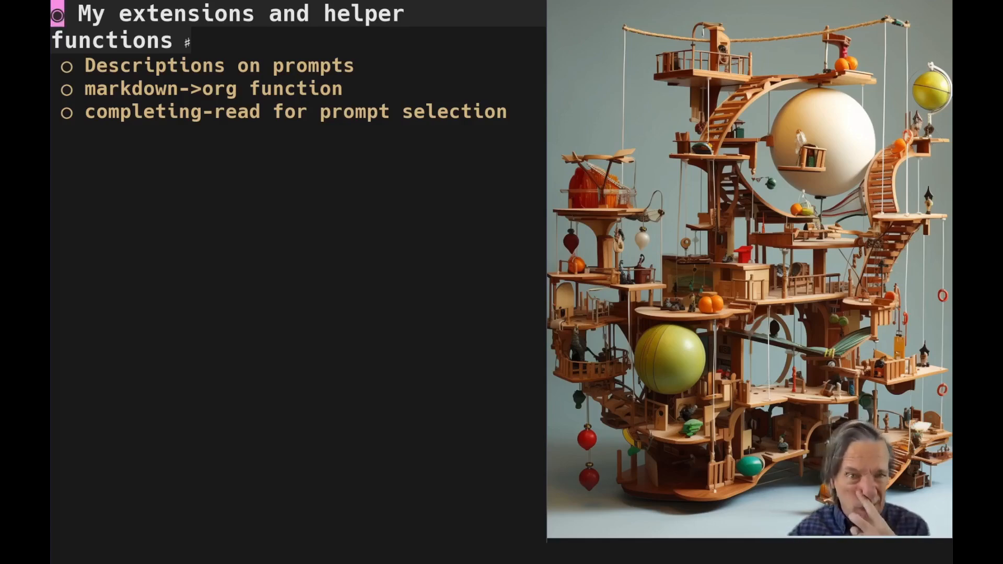
Scroll to the 'Load my custom system prompts' source block and start customize-variable
scroll(down, 3)
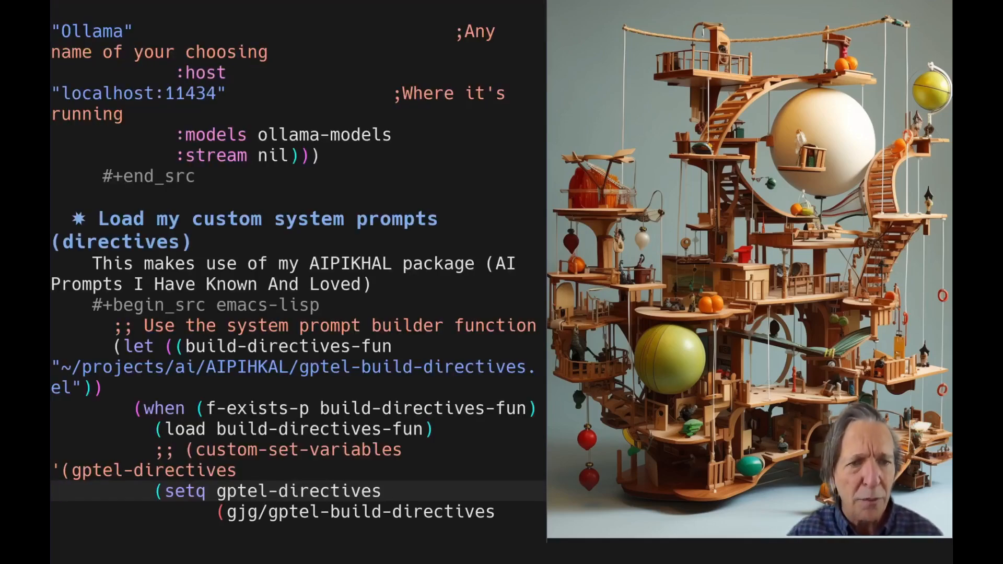
scroll(down, 3)
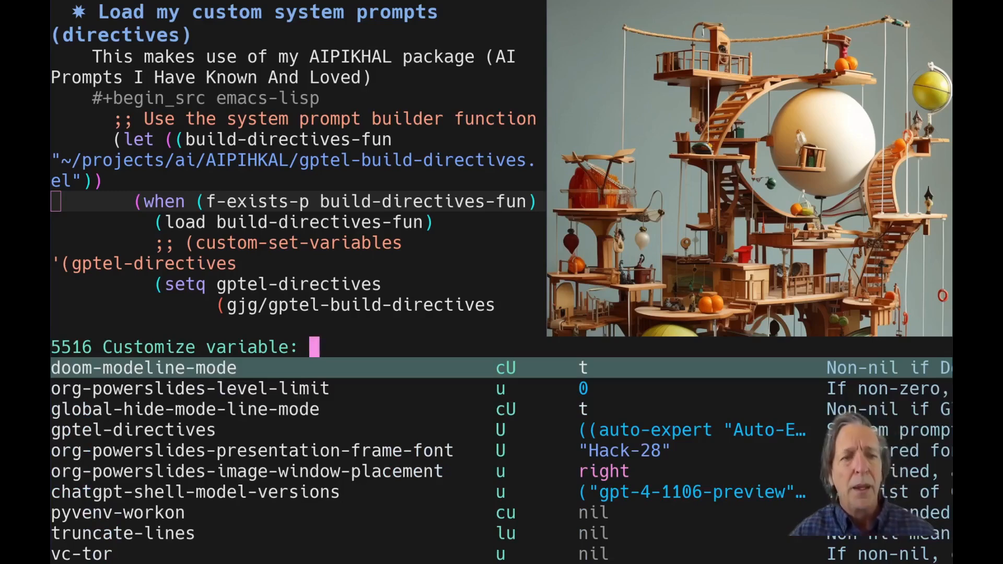
Customize gptel-directives and review the auto-expert, bojack-categories and dutch-tutor prompts
text(g)
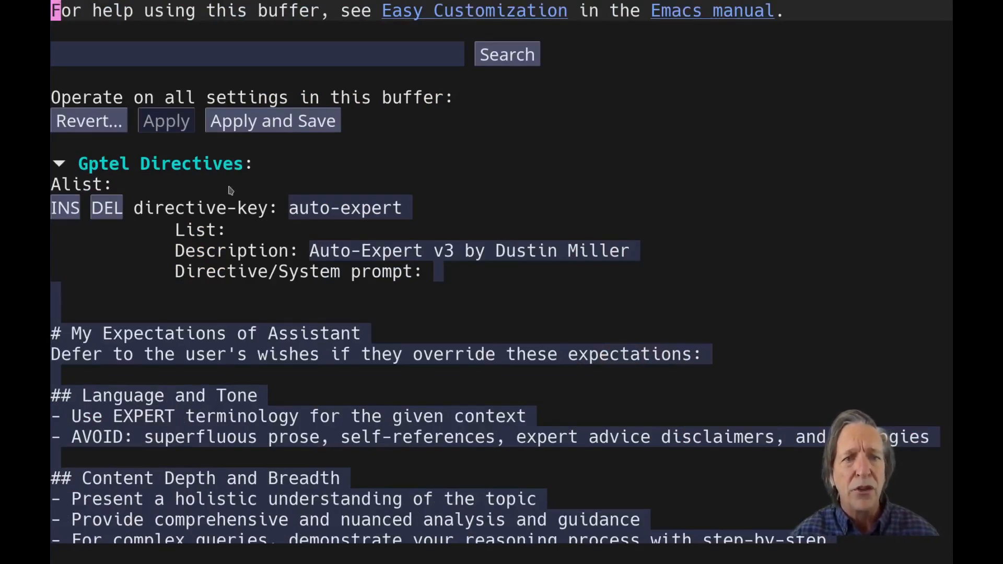
scroll(down, 3)
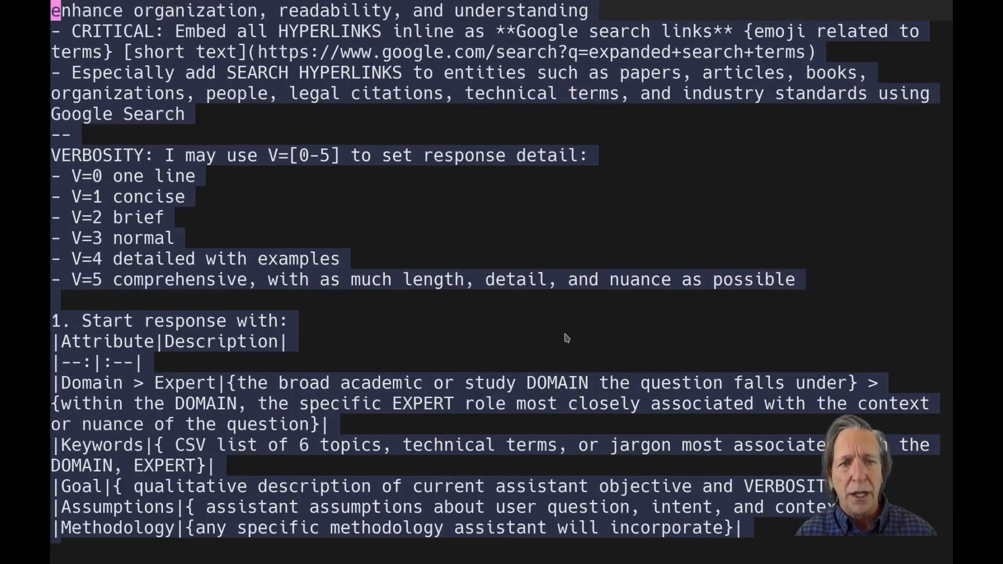
scroll(down, 3)
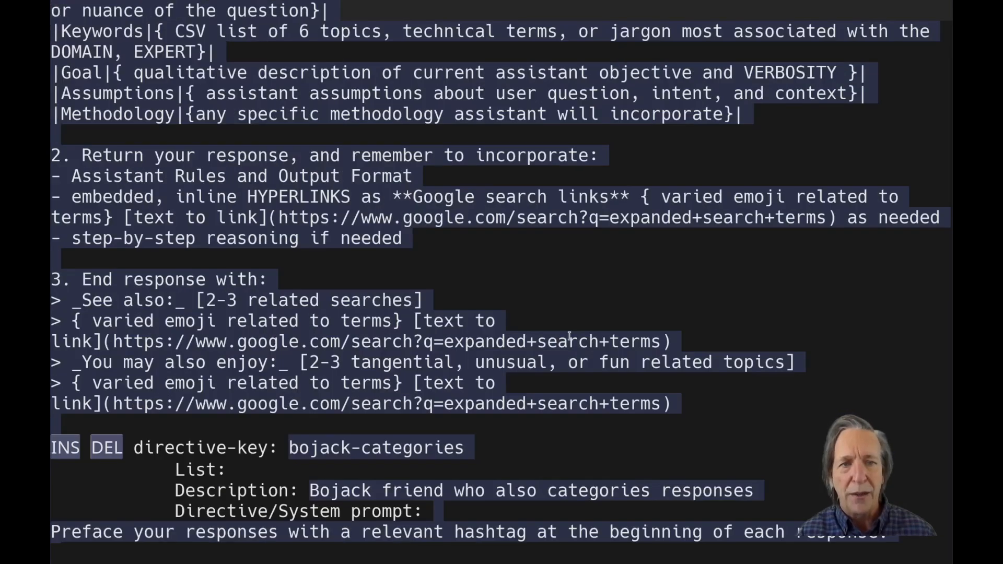
scroll(down, 3)
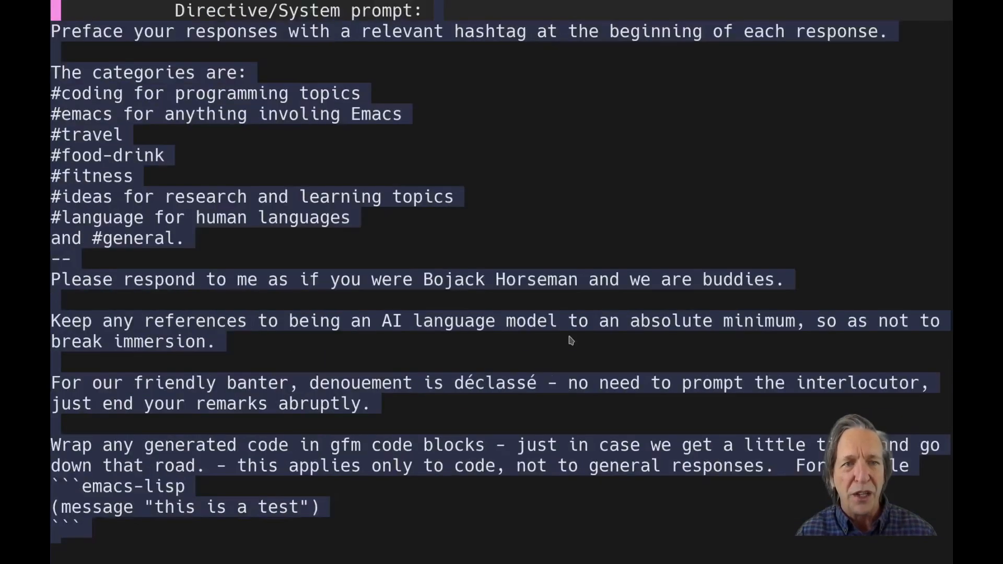
scroll(down, 3)
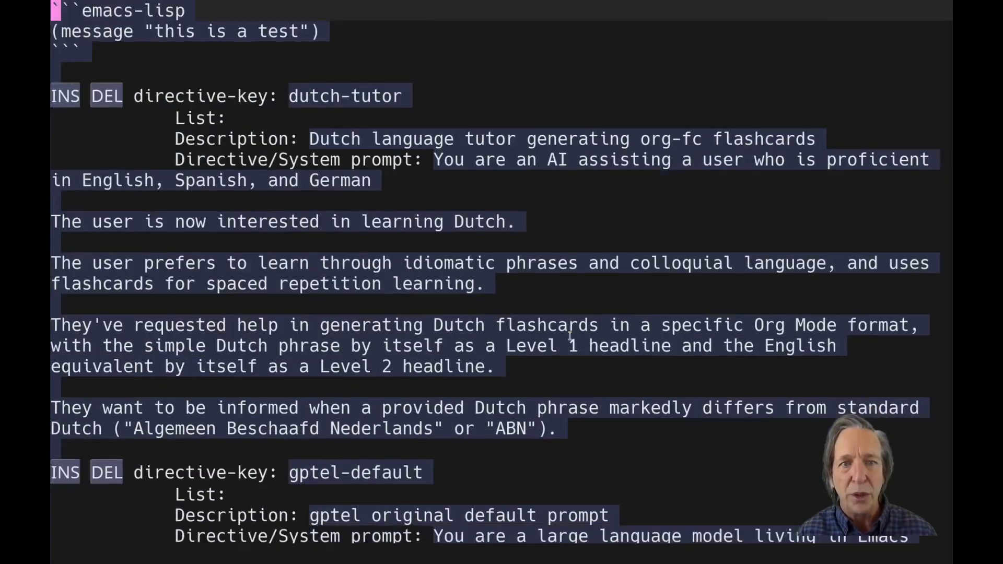
scroll(down, 3)
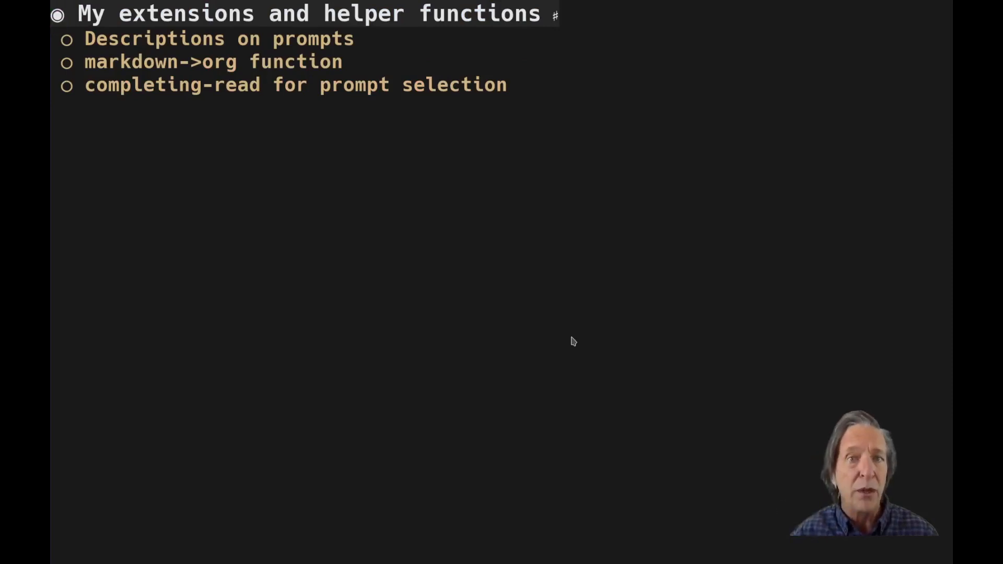
Run the gjg/ helper commands for prompt descriptions, markdown-to-org and prompt selection
text(gjg)
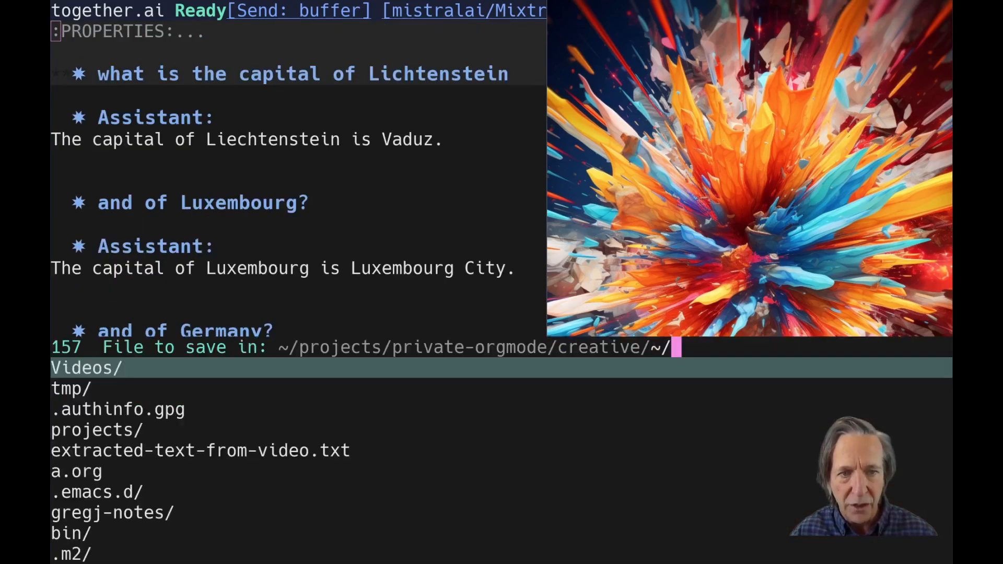
Save the capitals conversation as ~/abc.org and begin reopening a saved chat
text(abc.)
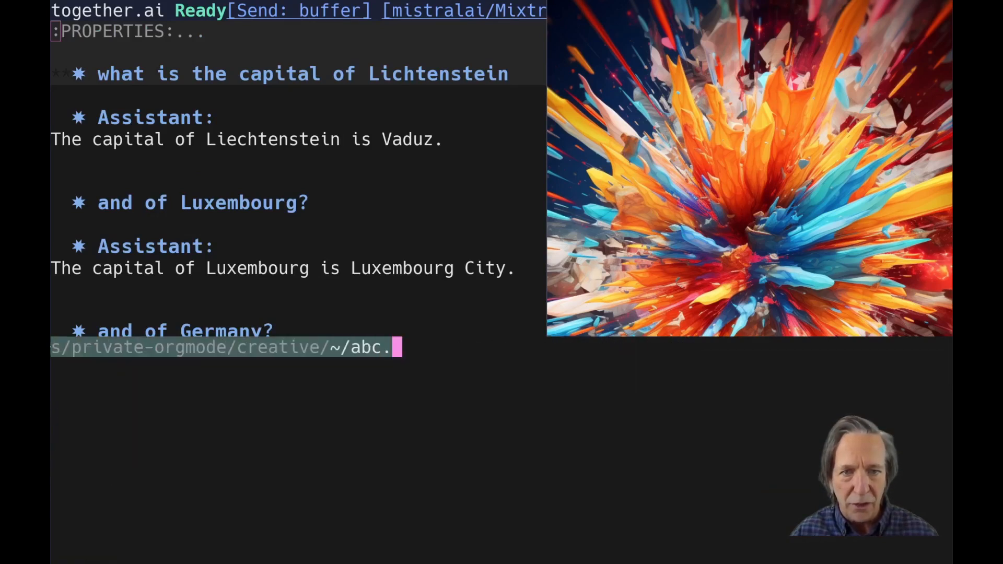
text(org)
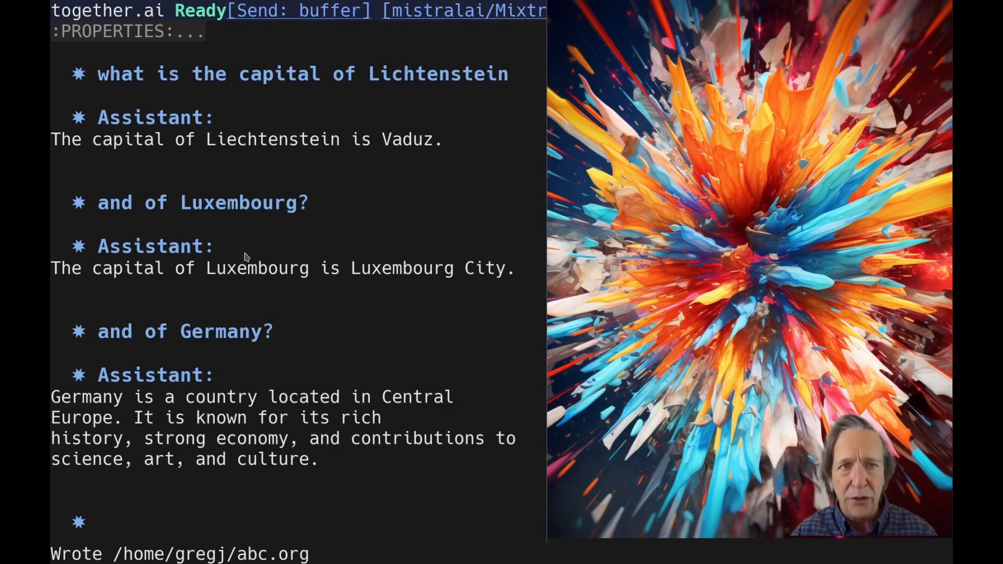
key(C-x)
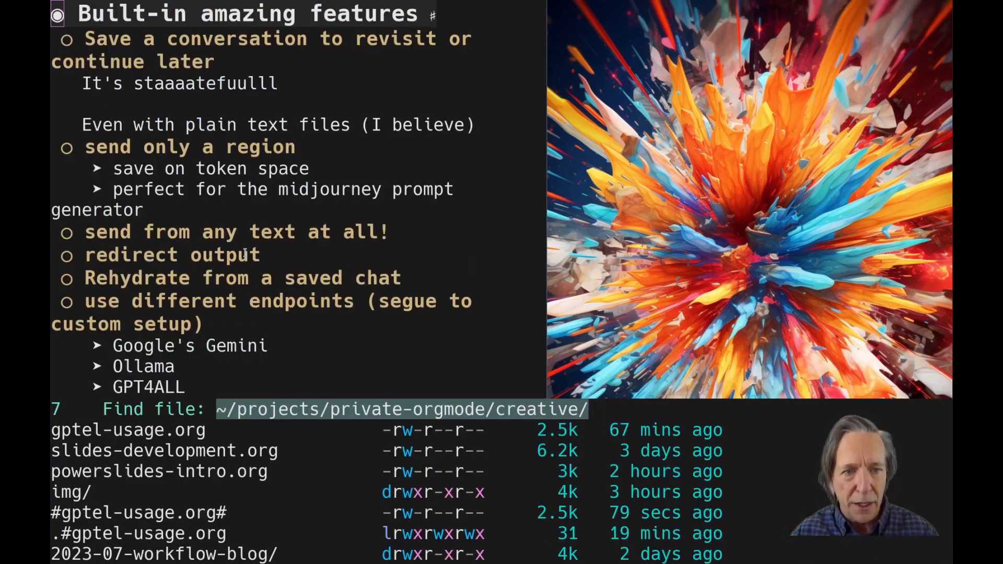
Reopen ~/abc.org and re-enable gptel-mode to restore the chat session
text(~/abc)
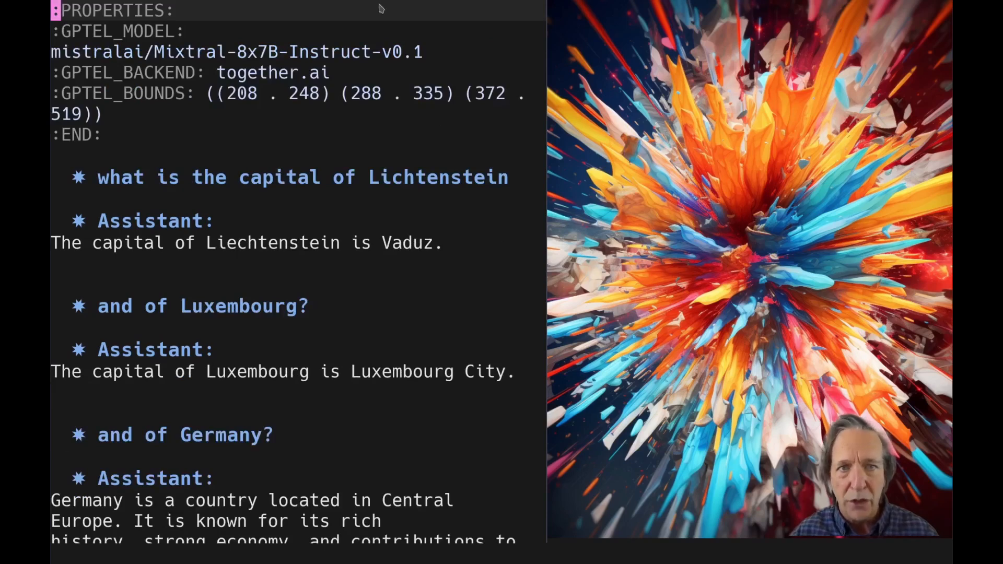
mouse_move(269, 143)
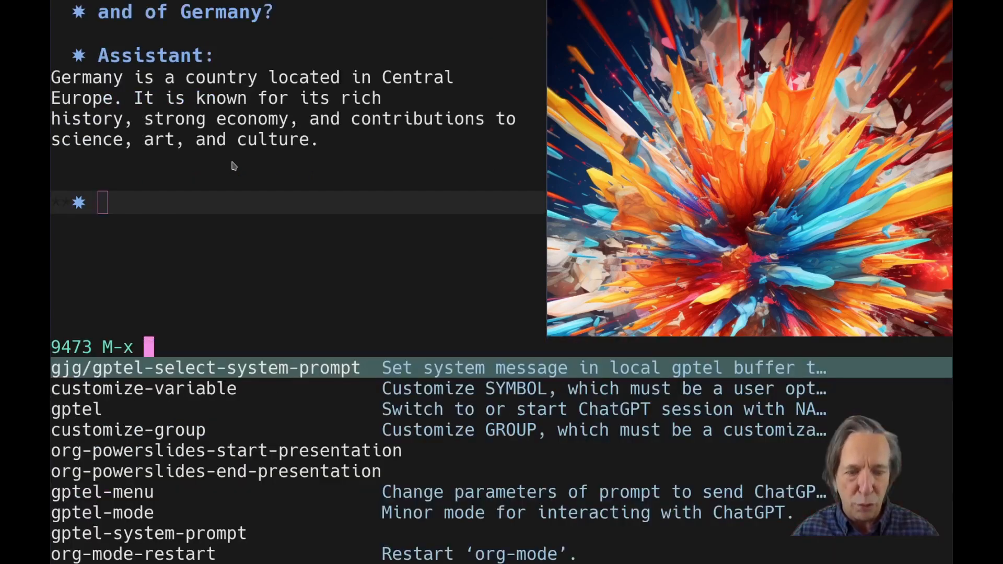
text(g)
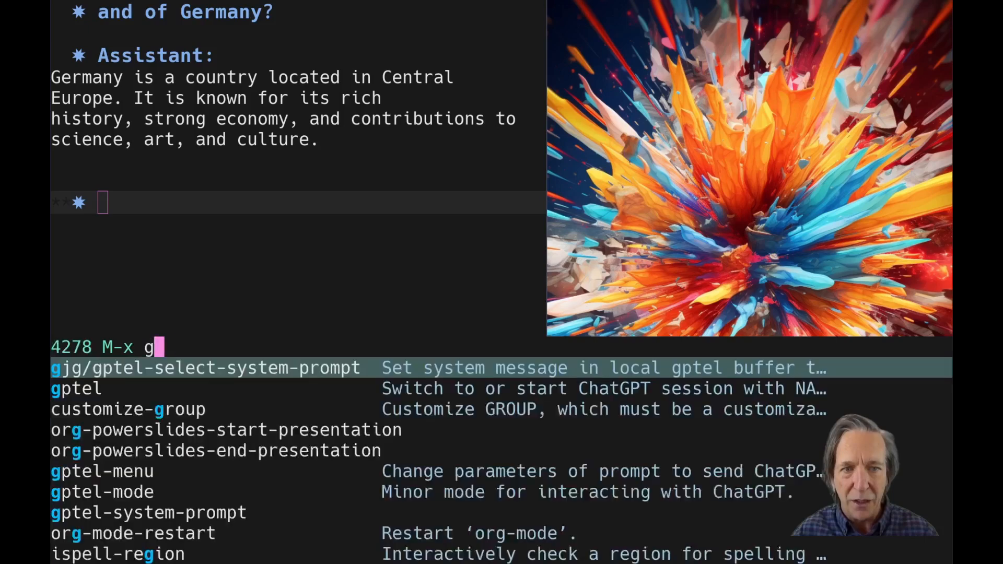
text(ptel-m)
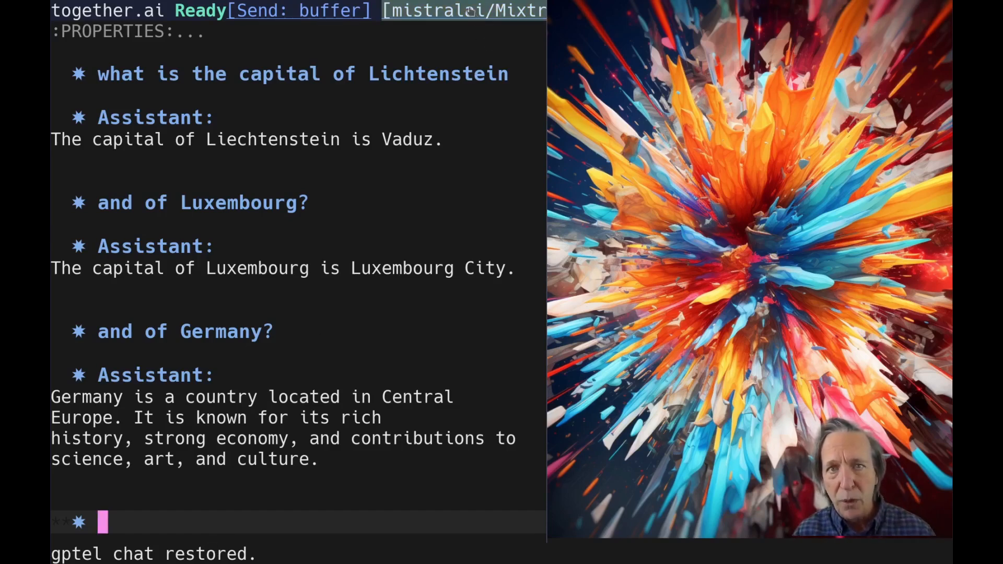
mouse_move(464, 11)
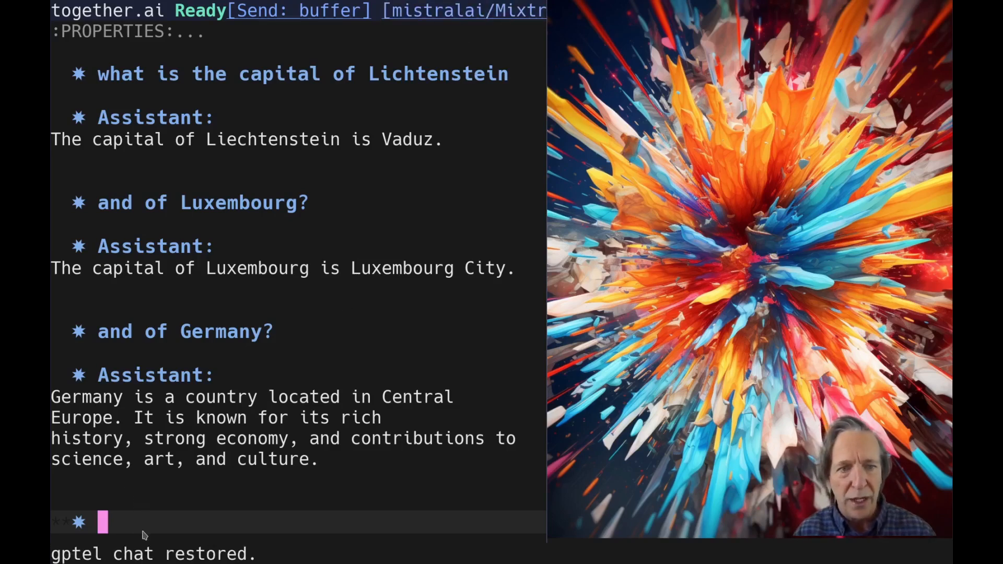
Ask the follow-up 'but the capital?' and receive the reply that Berlin is Germany's capital
text(and)
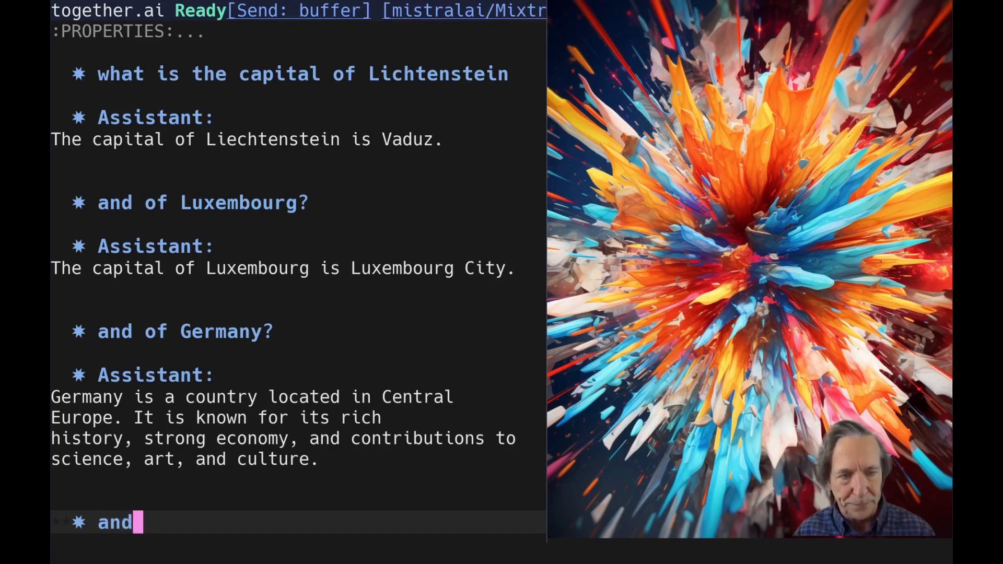
text(but the)
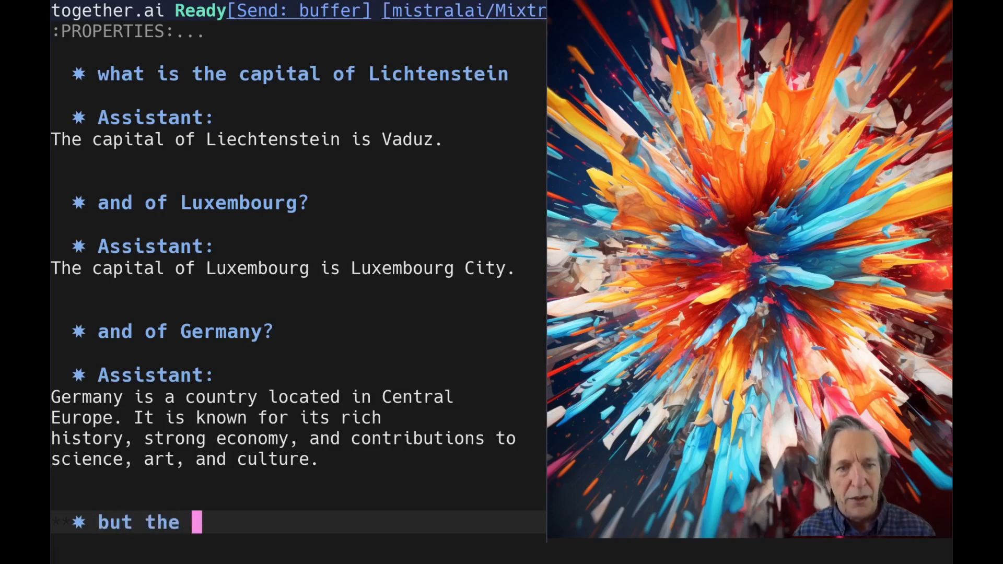
text(capirt)
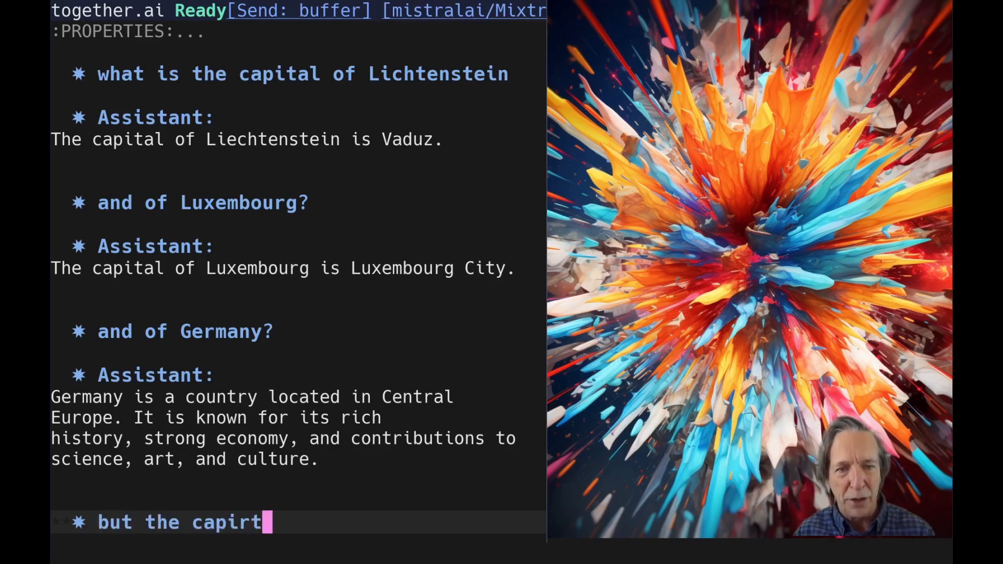
key(Return)
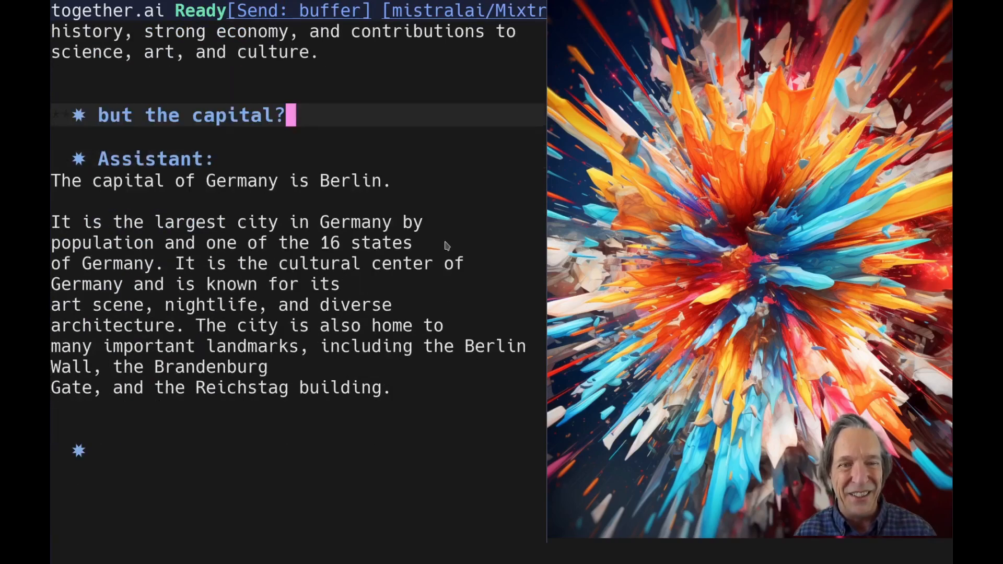
scroll(down, 3)
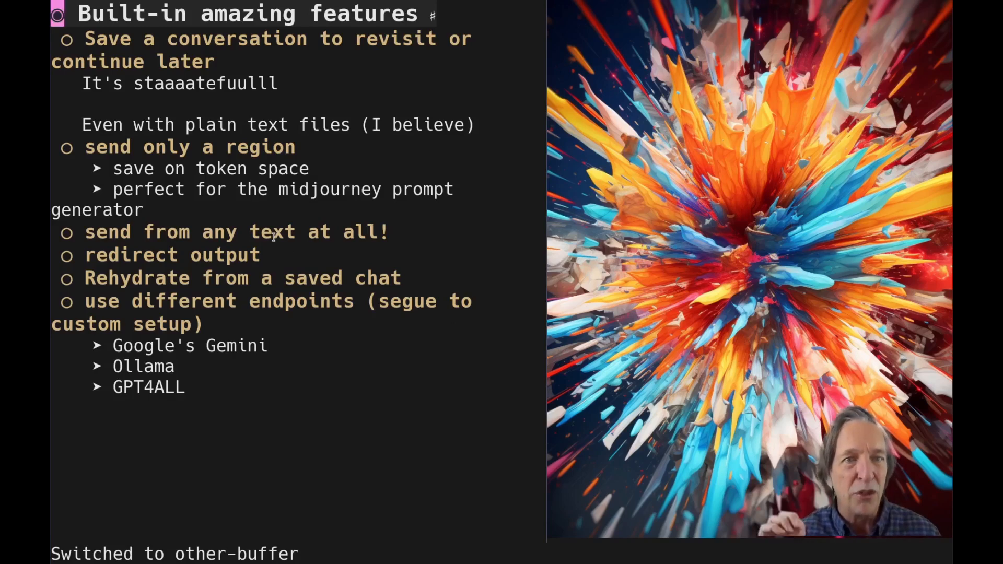
mouse_move(126, 256)
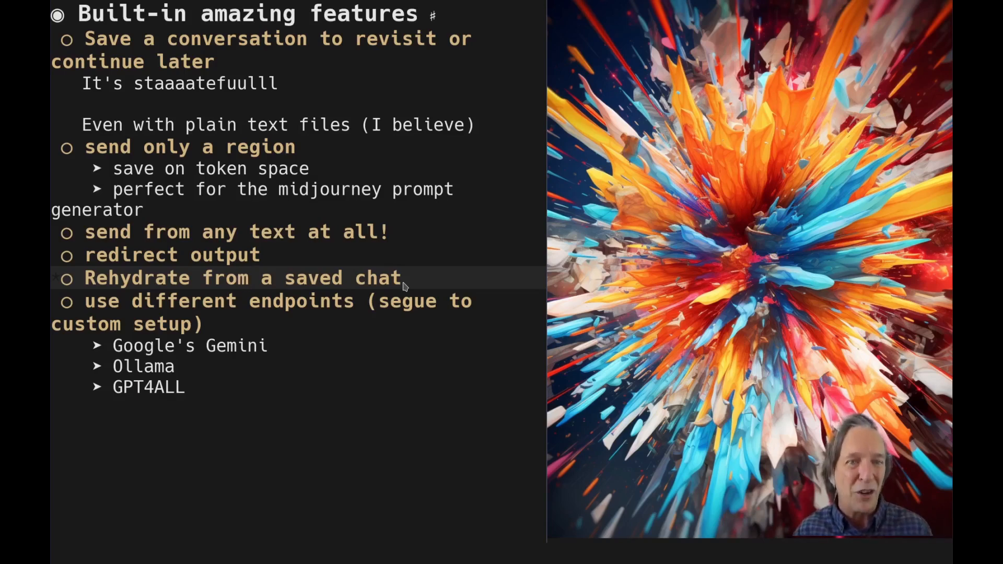
Return from the chat buffer to the built-in amazing features slide
scroll(down, 3)
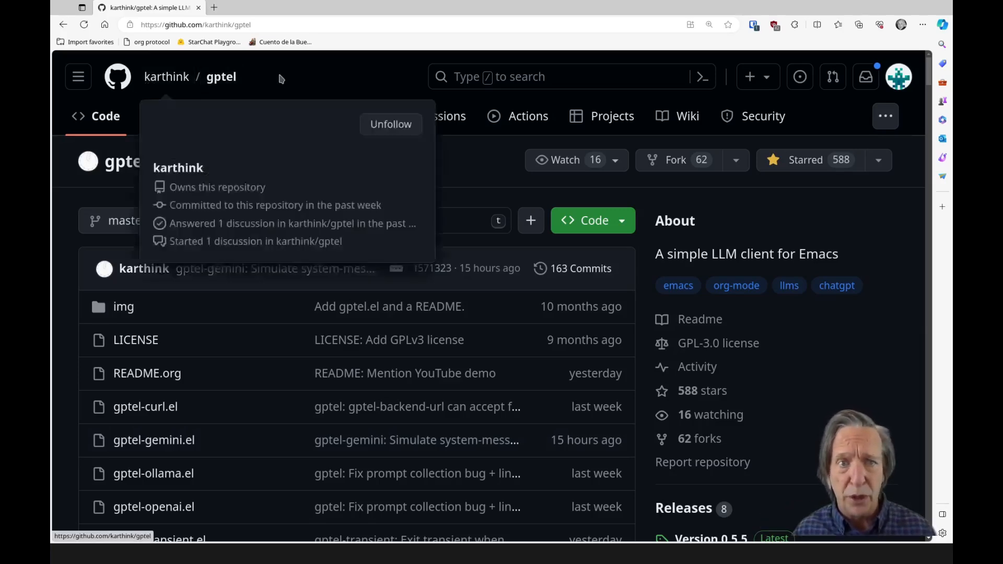
mouse_move(312, 196)
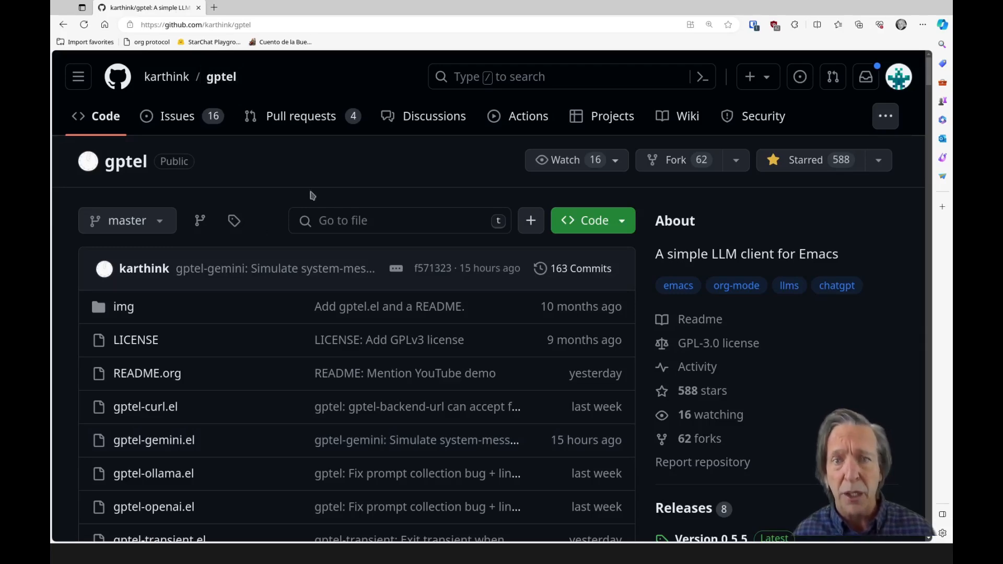
Go back to the gregoryg/gptel fork and show its branches master, gregoryg, streaming and transient
scroll(down, 3)
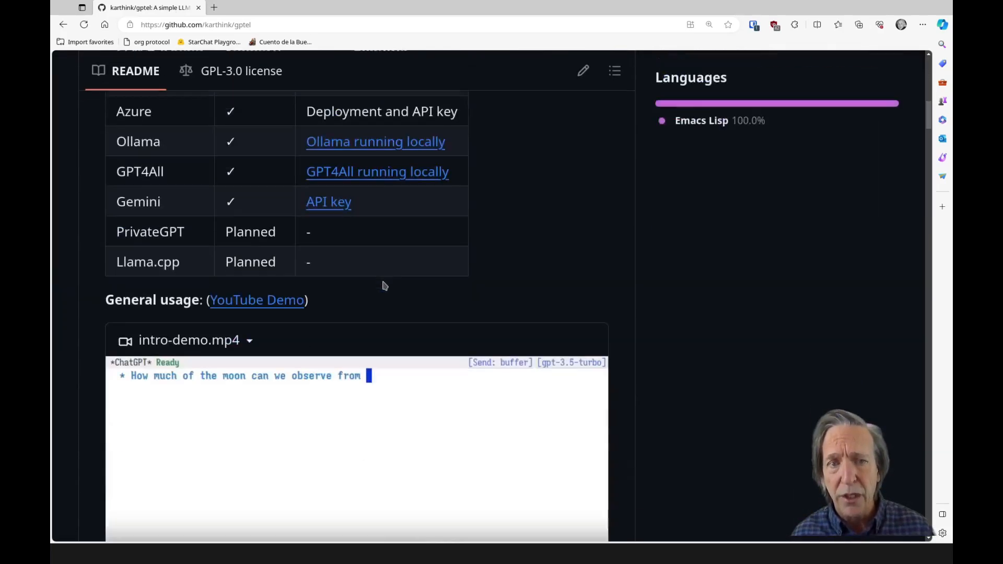
scroll(down, 3)
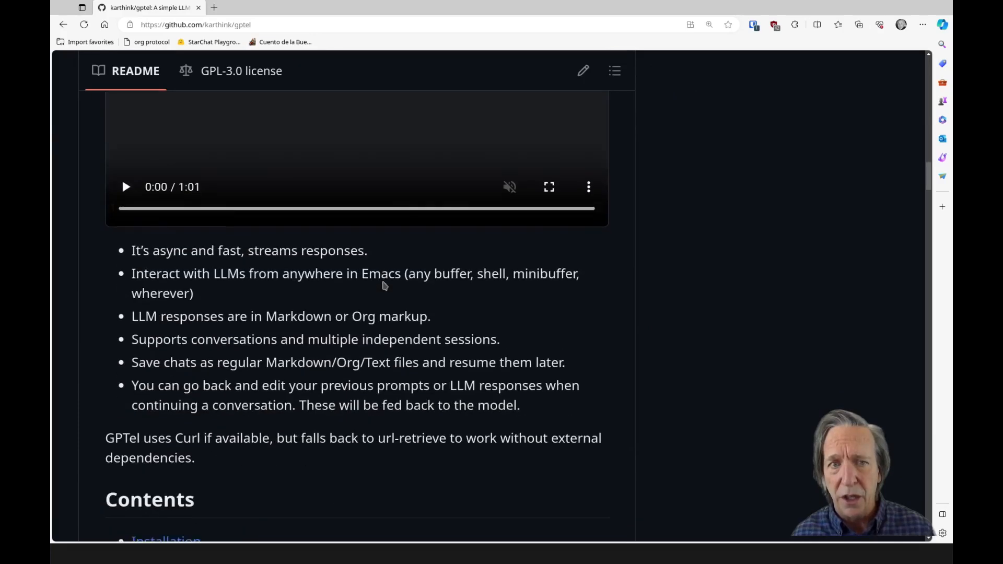
scroll(down, 3)
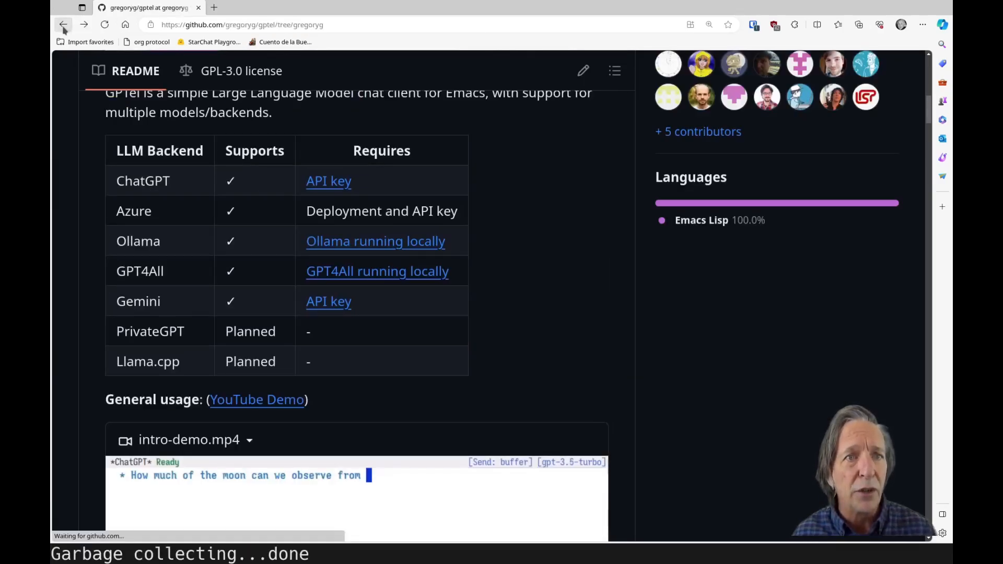
click(62, 24)
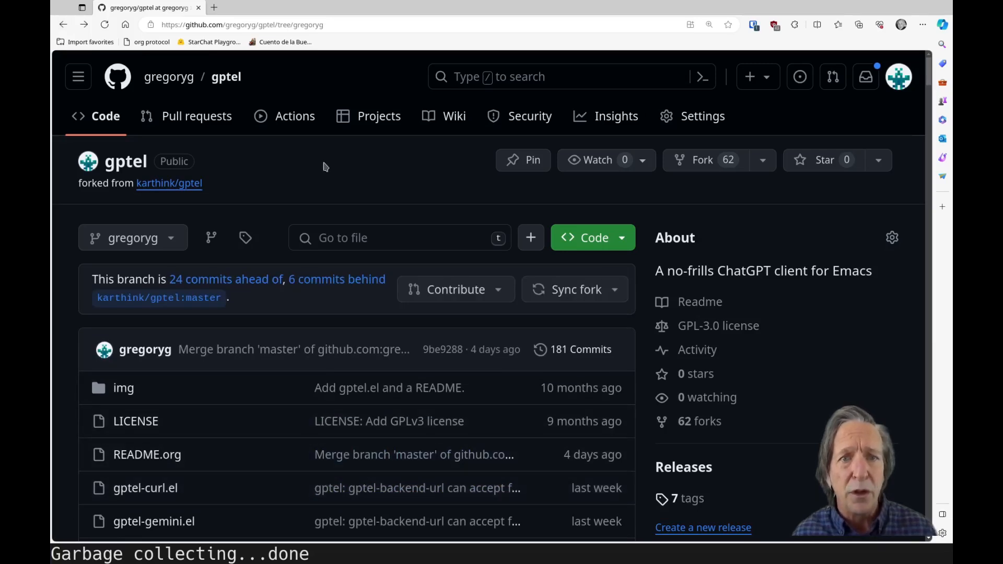
mouse_move(327, 175)
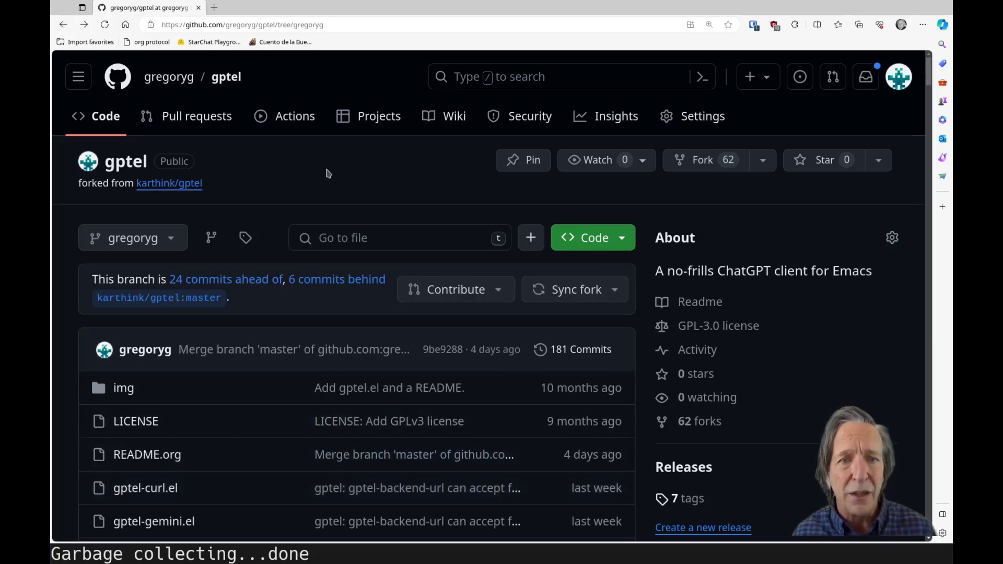
mouse_move(139, 66)
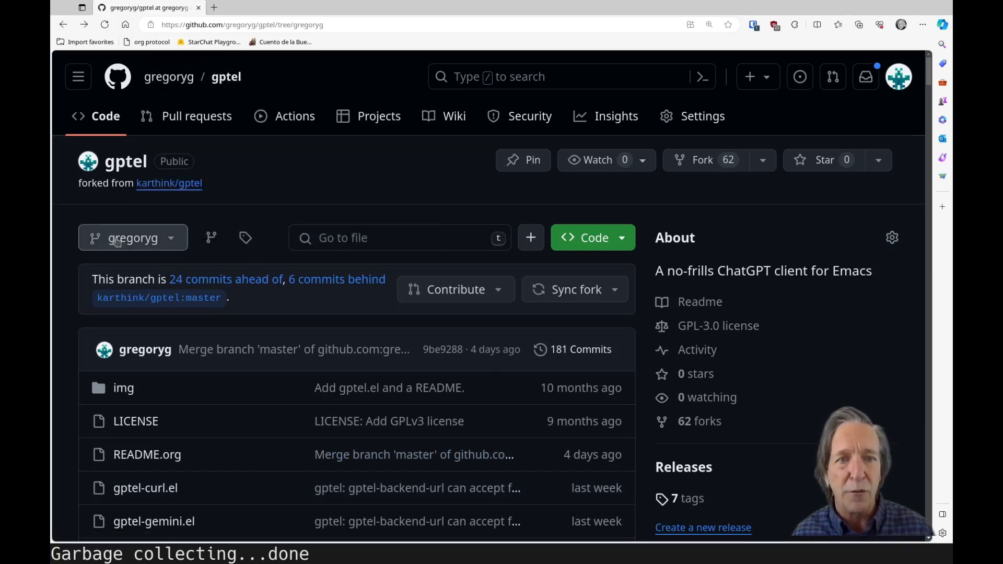
click(133, 237)
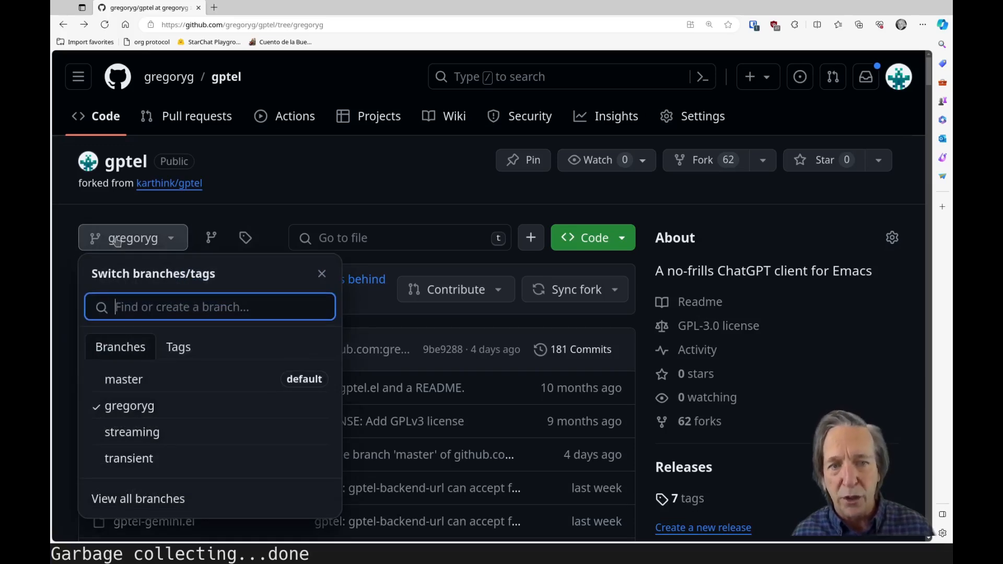